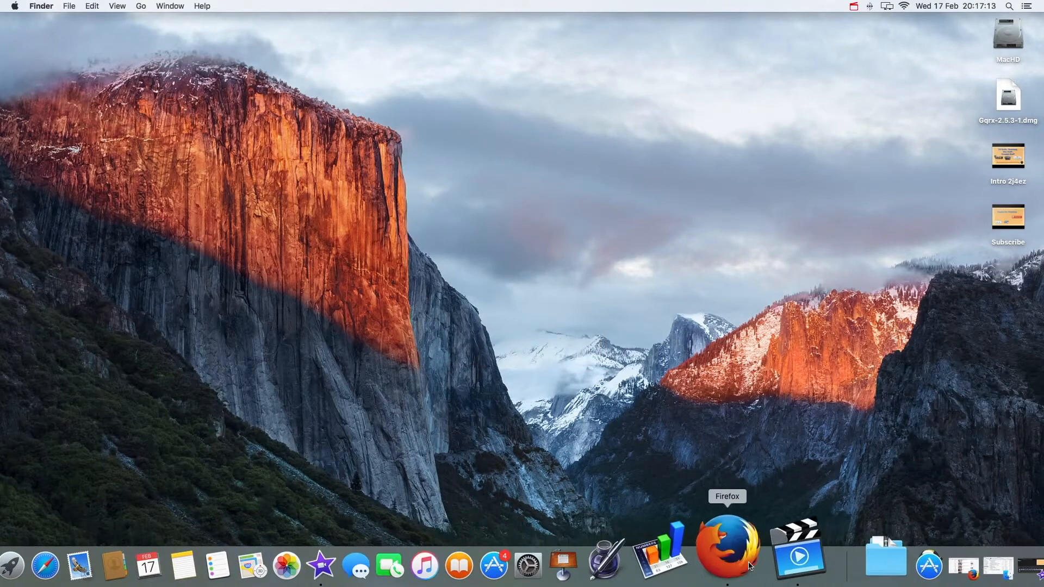
# Step: Open Firefox on the eBay UK results for Sega Master System games bundles
pyautogui.click(728, 547)
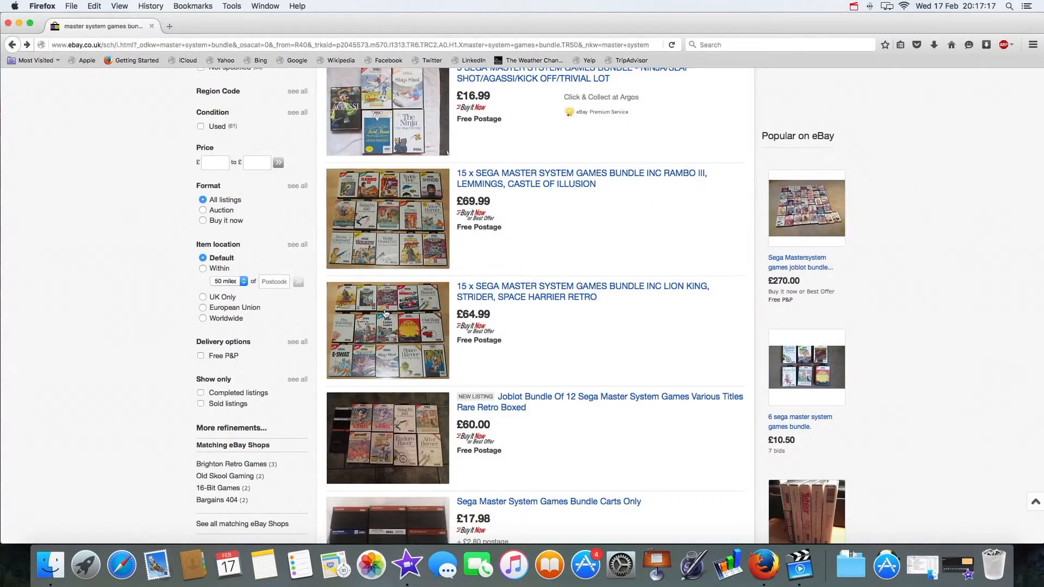
pyautogui.moveTo(924, 64)
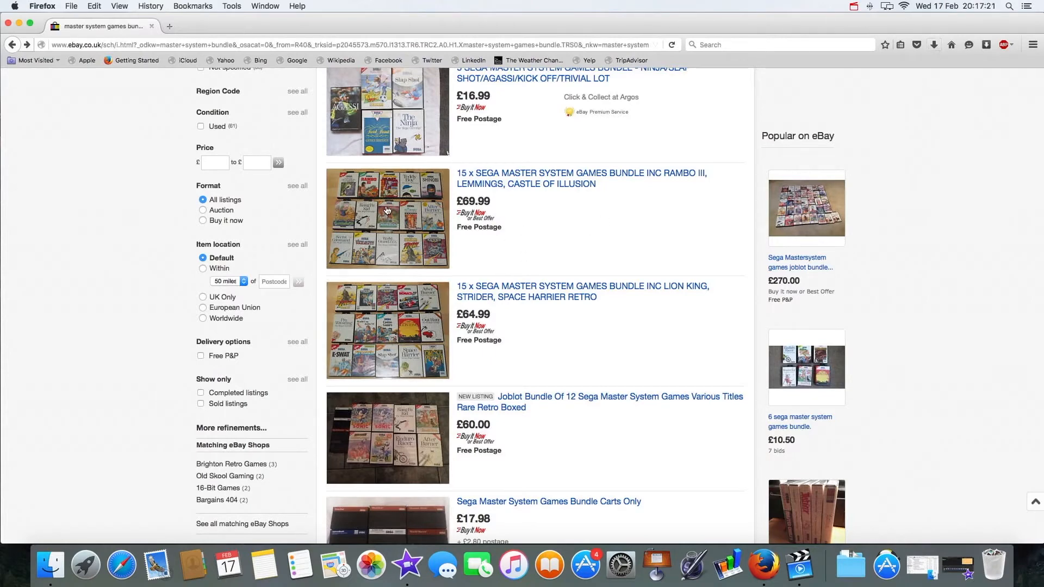
pyautogui.moveTo(735, 191)
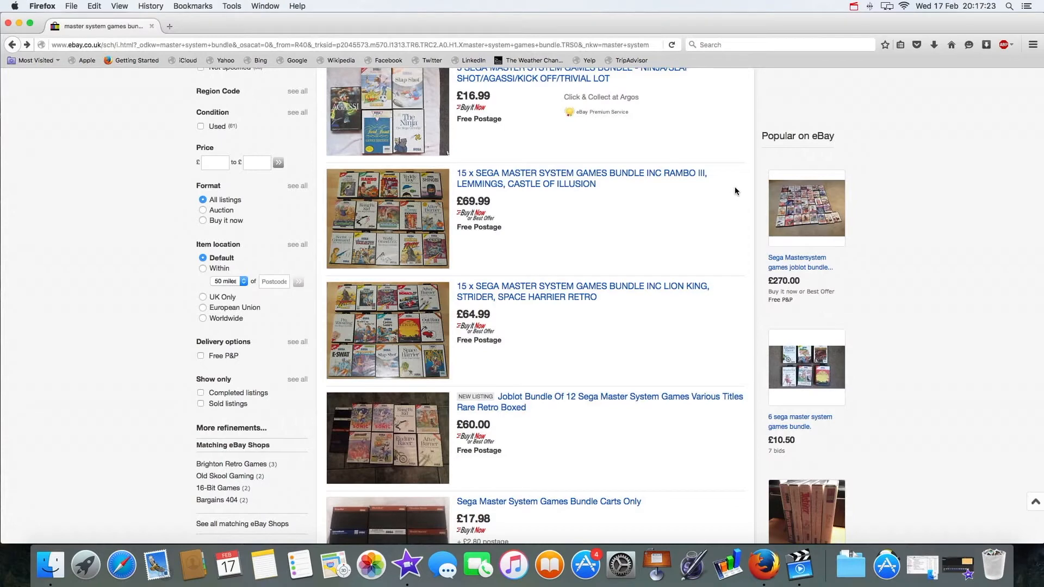
pyautogui.moveTo(948, 52)
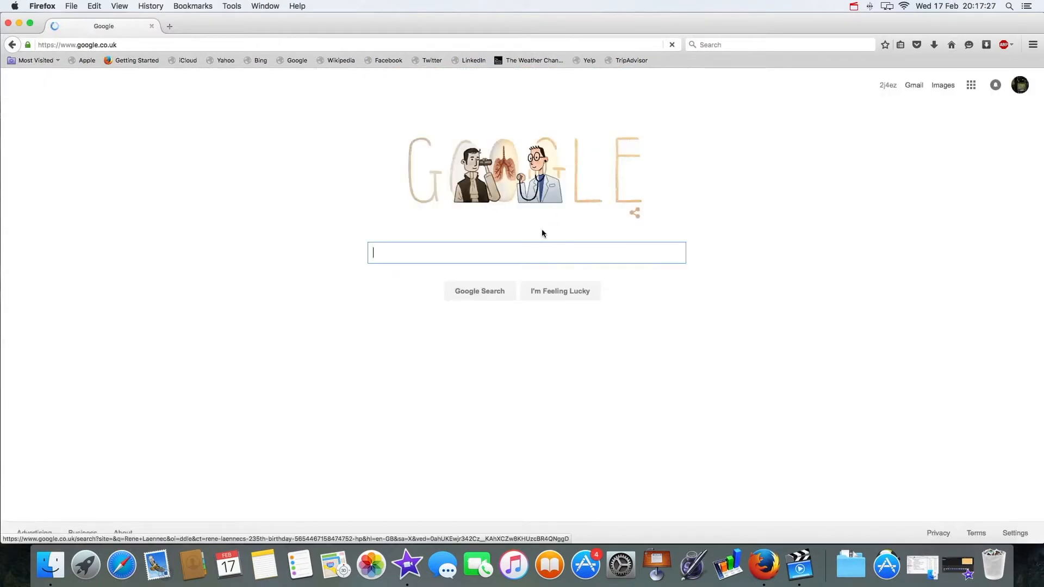
# Step: Search Google for 'gqrx'
pyautogui.write('g')
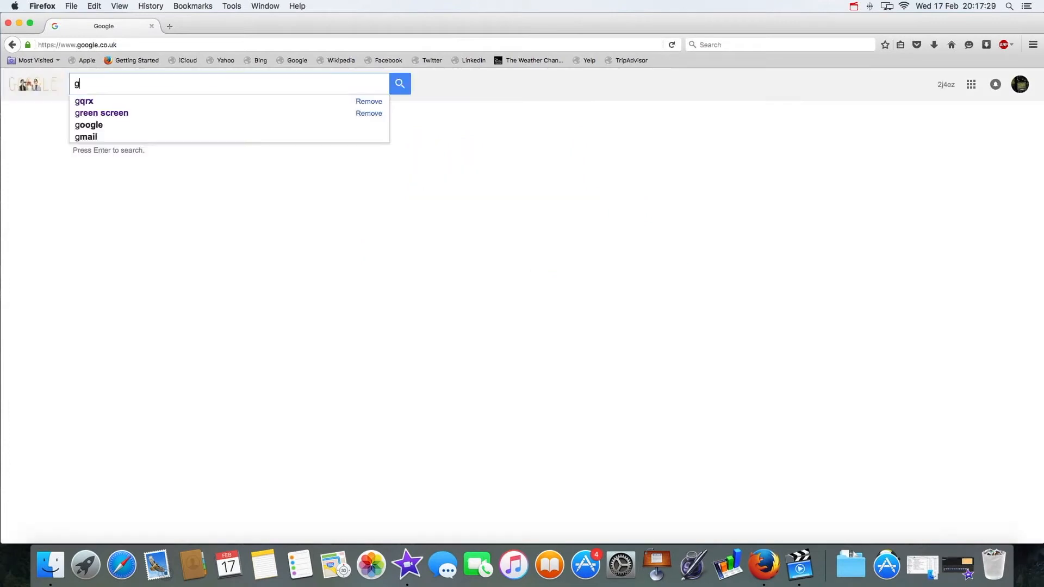
pyautogui.write('qrx')
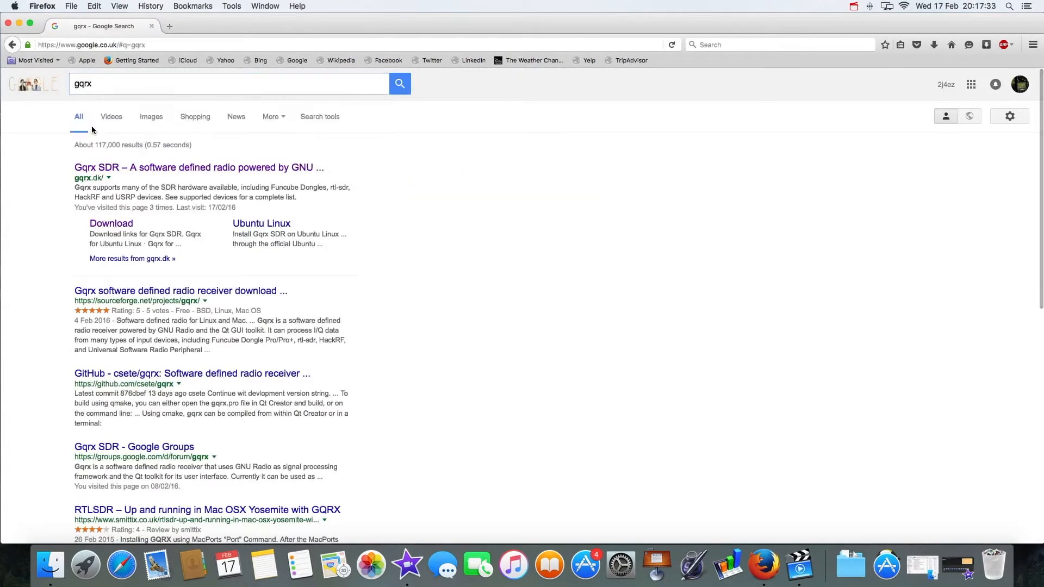
# Step: Open the Gqrx SDR project site gqrx.dk from the search results
pyautogui.click(199, 167)
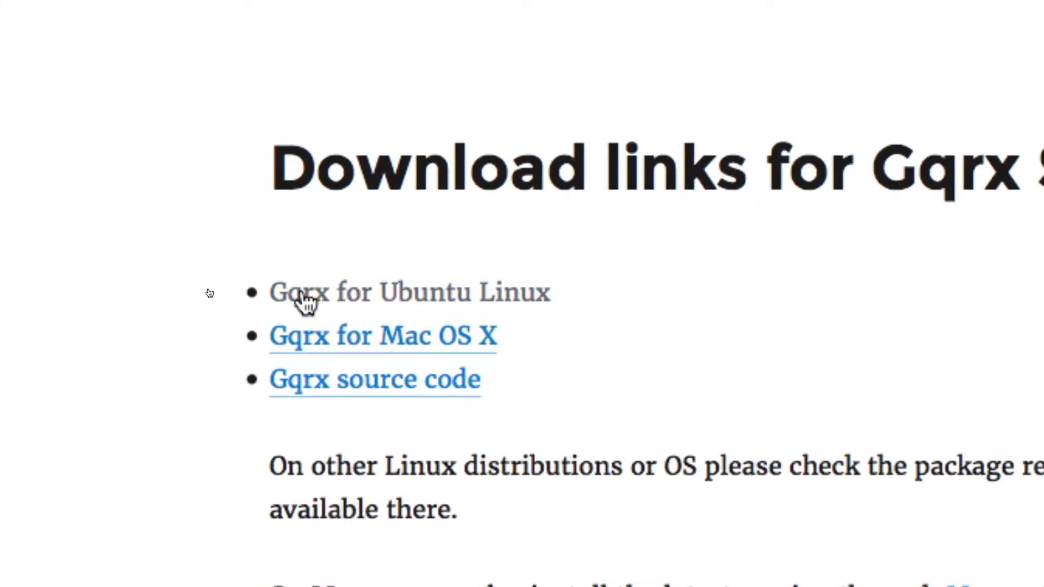
pyautogui.moveTo(306, 292)
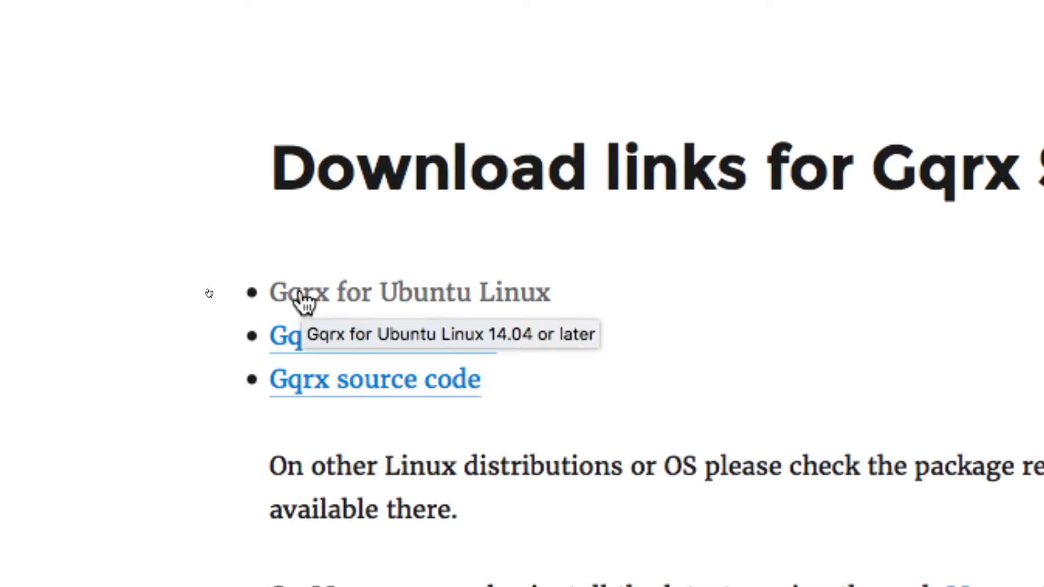
pyautogui.moveTo(289, 343)
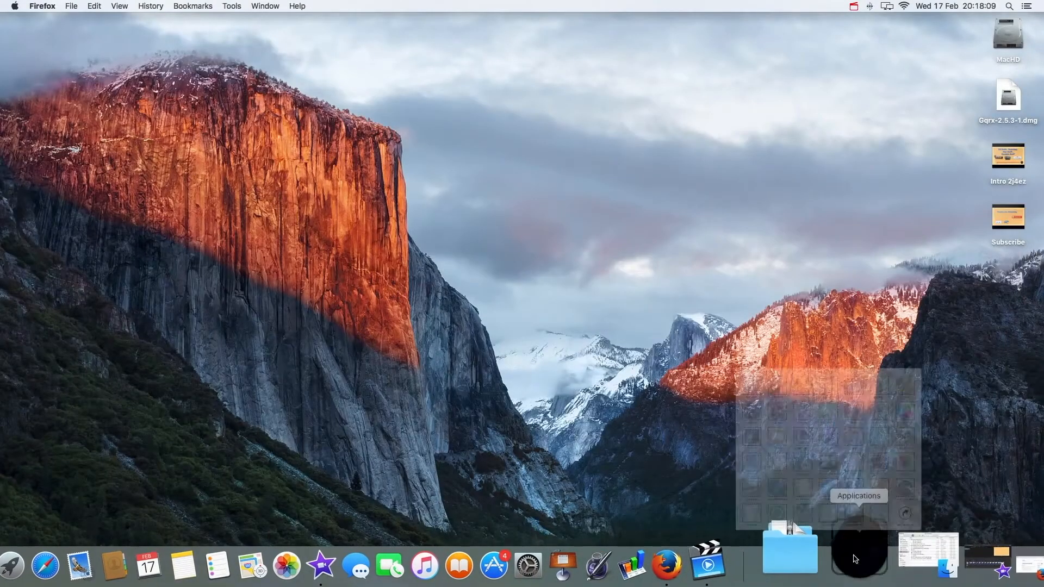
# Step: Launch Gqrx 2.5.3 from the Applications stack in the Dock
pyautogui.click(857, 549)
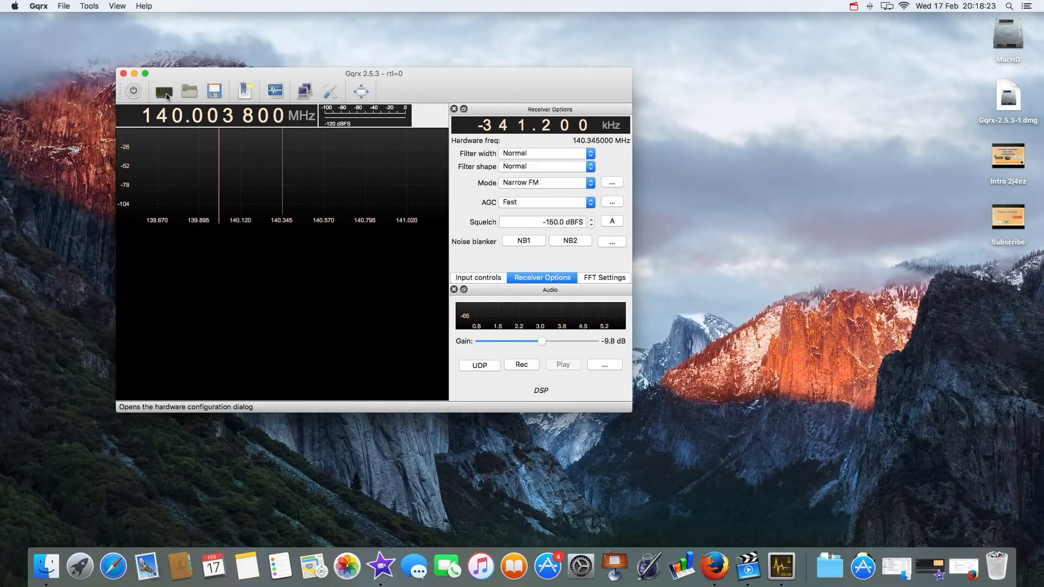
pyautogui.click(163, 91)
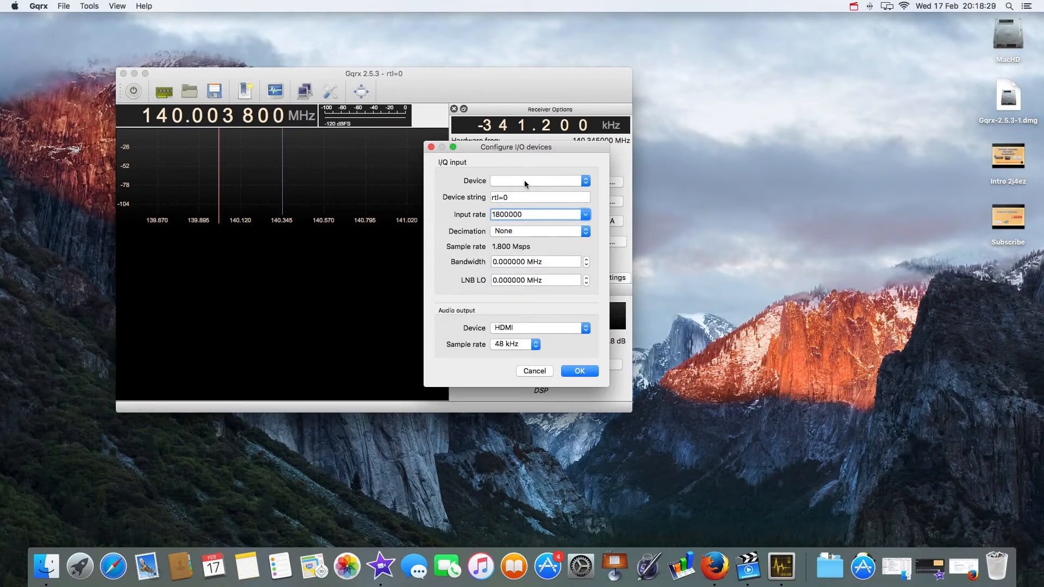
pyautogui.moveTo(536, 181)
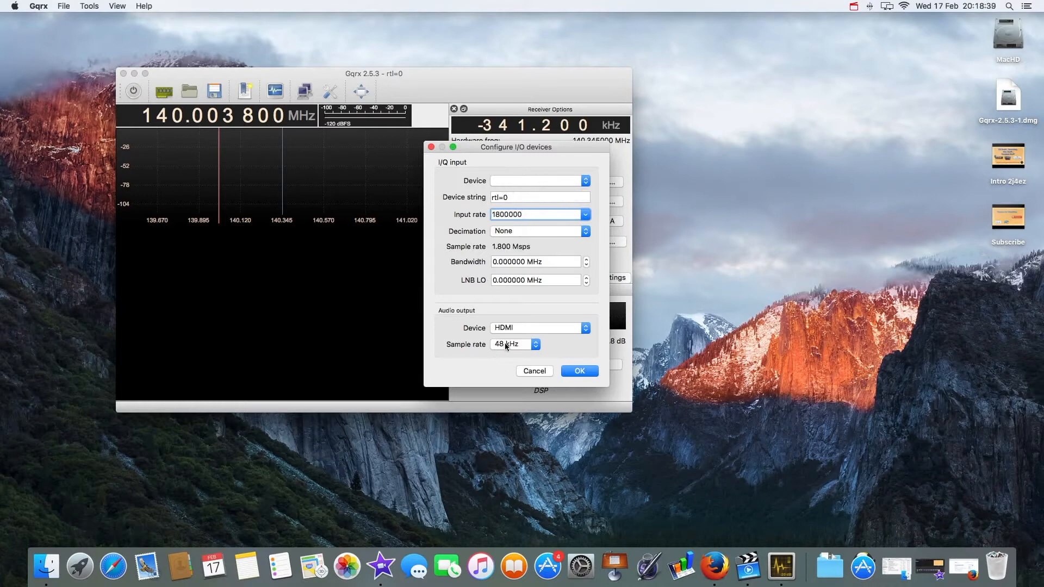
pyautogui.moveTo(552, 337)
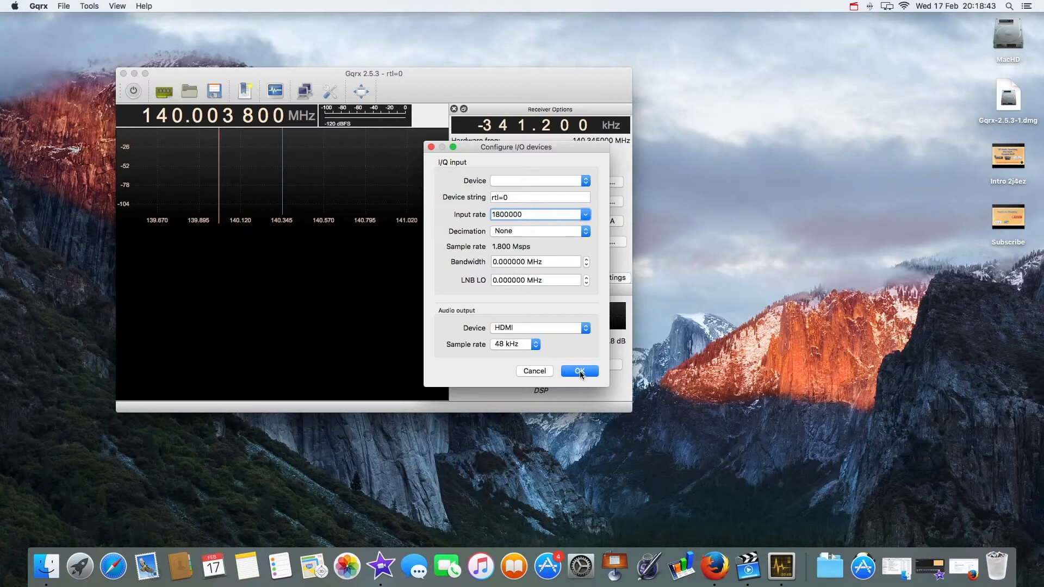
pyautogui.click(578, 370)
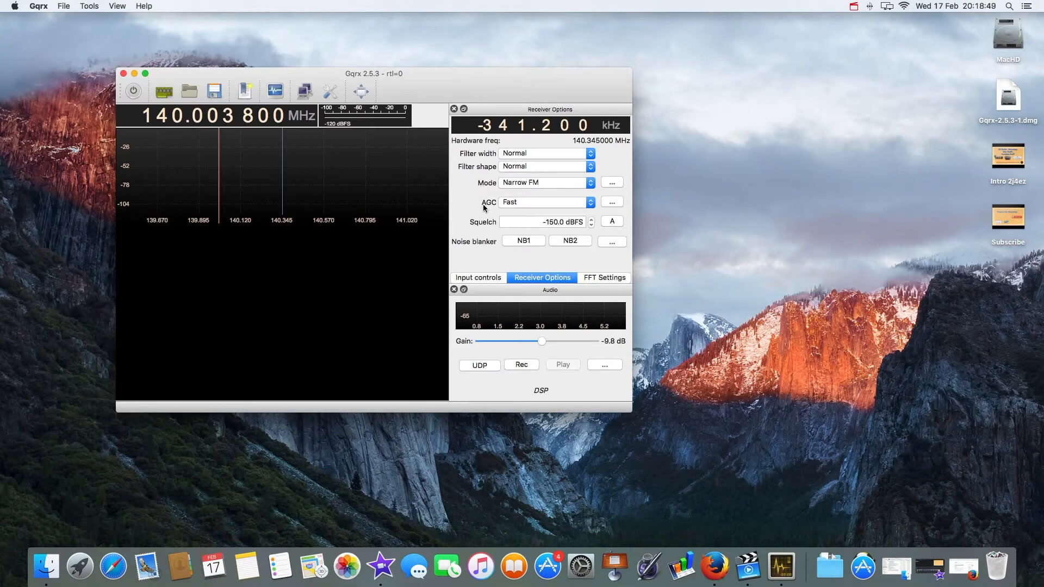
pyautogui.moveTo(504, 218)
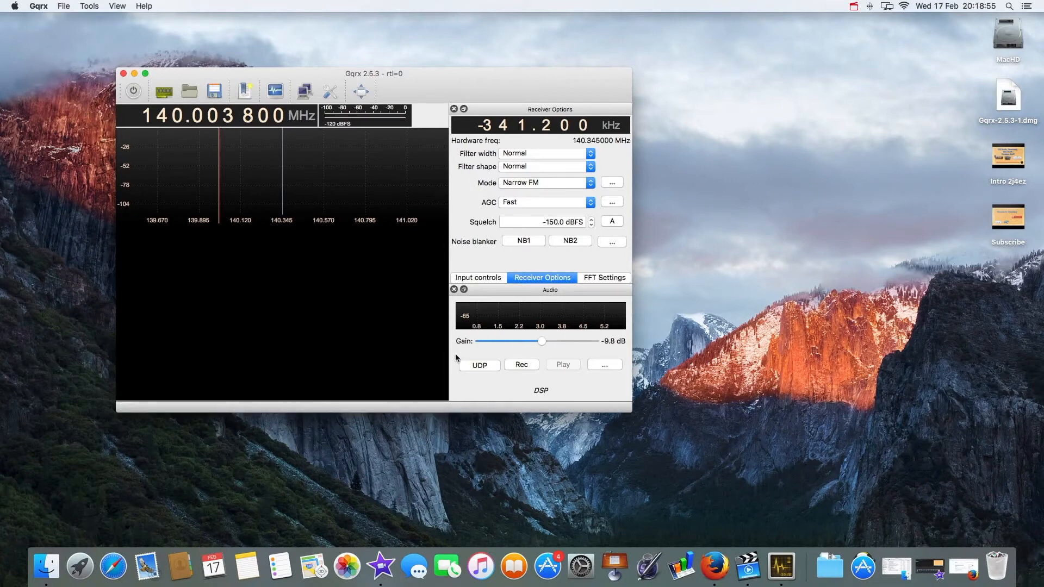
pyautogui.moveTo(498, 304)
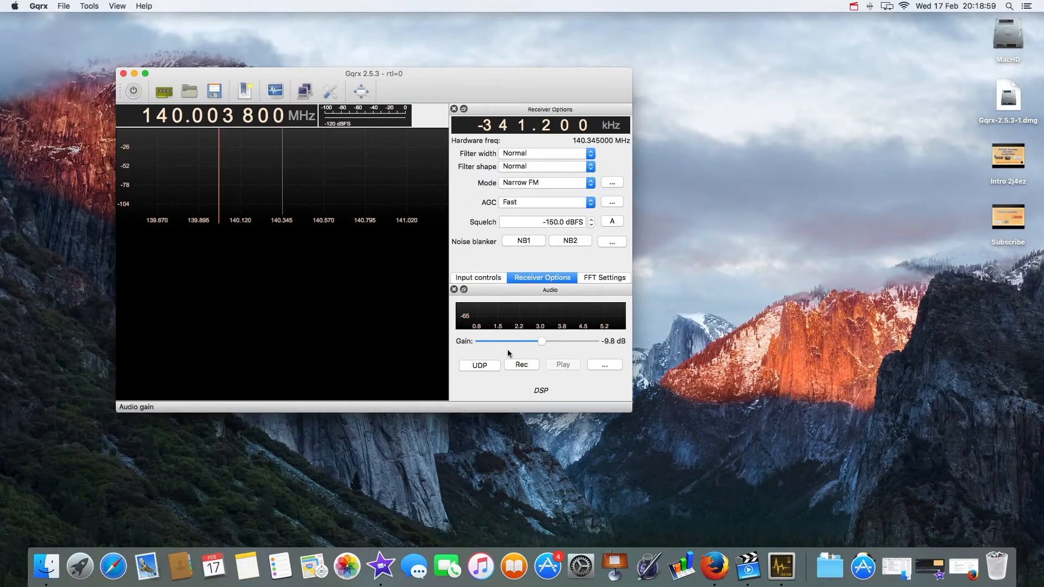
pyautogui.moveTo(552, 325)
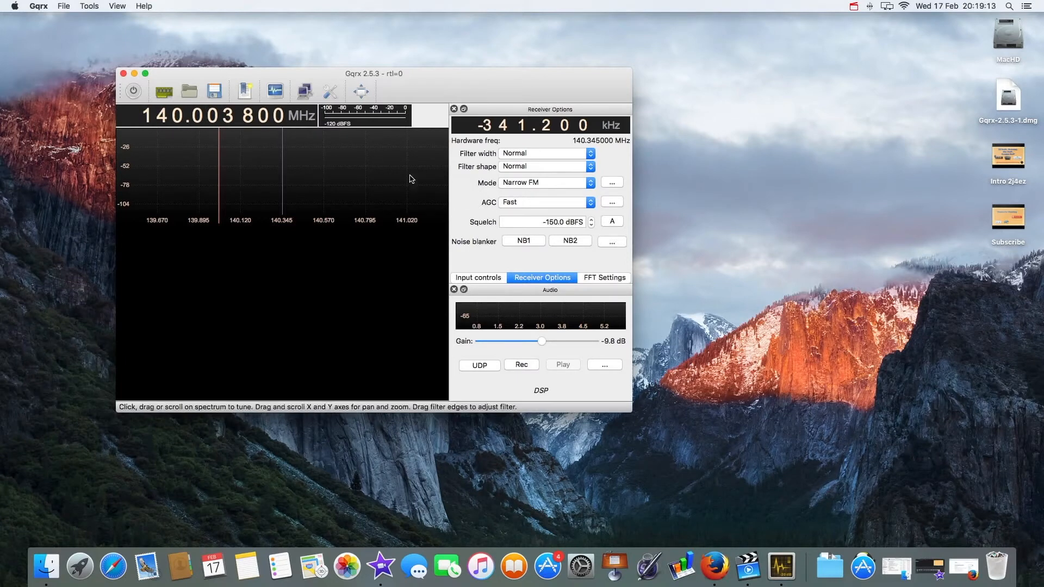
pyautogui.click(542, 182)
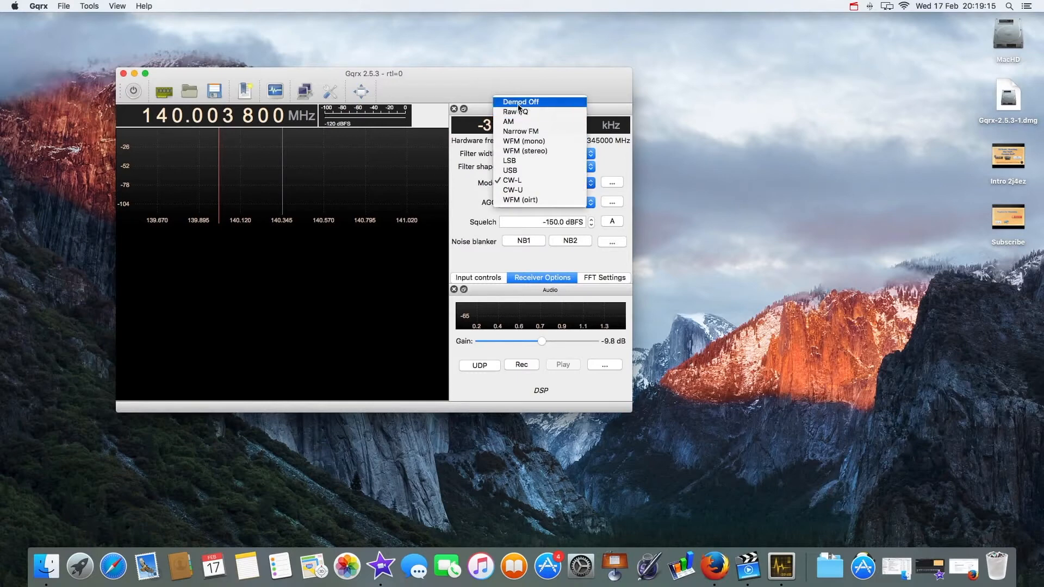
pyautogui.click(520, 102)
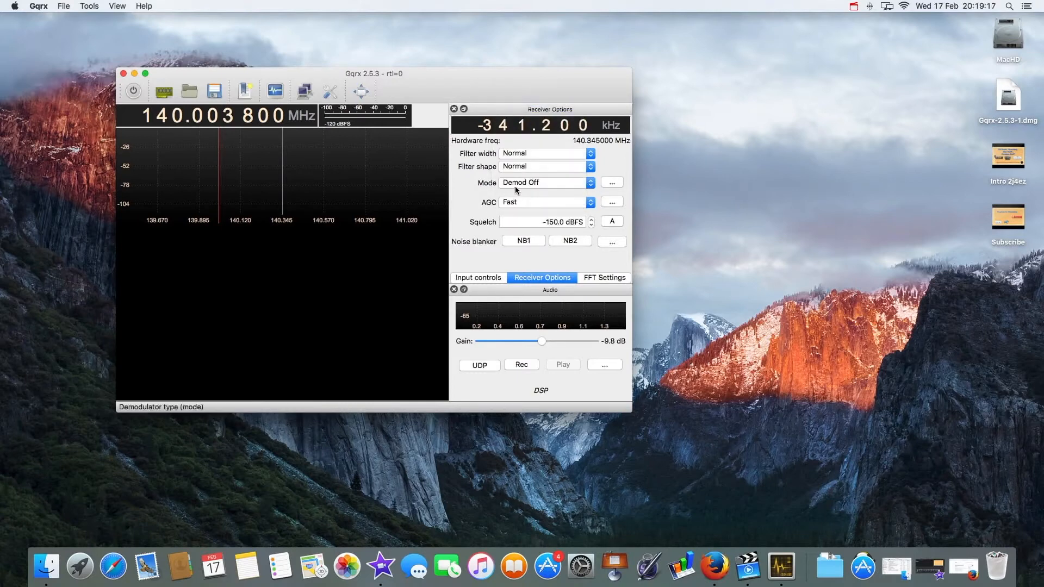
pyautogui.moveTo(541, 182)
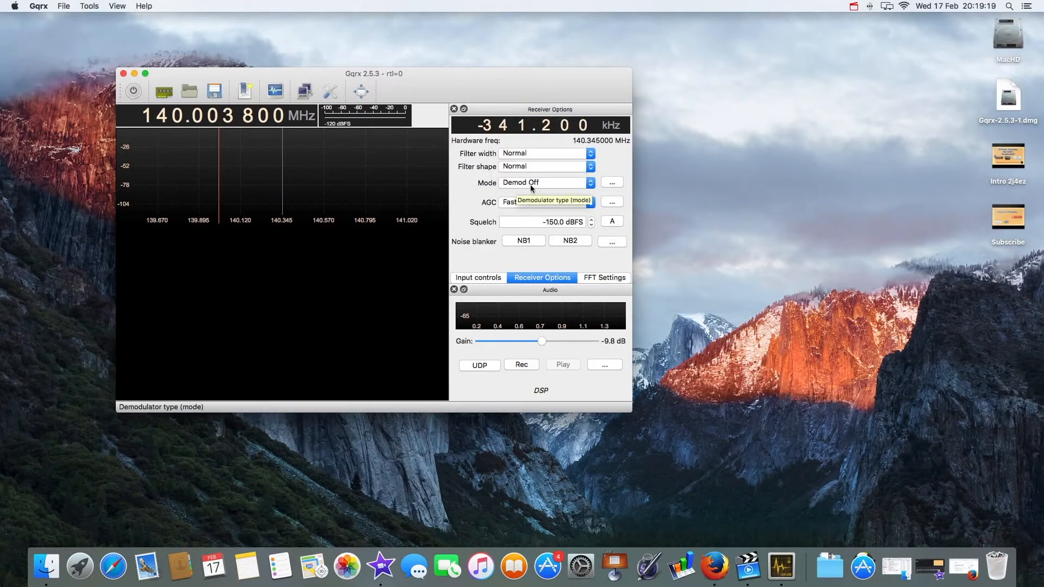
pyautogui.click(543, 183)
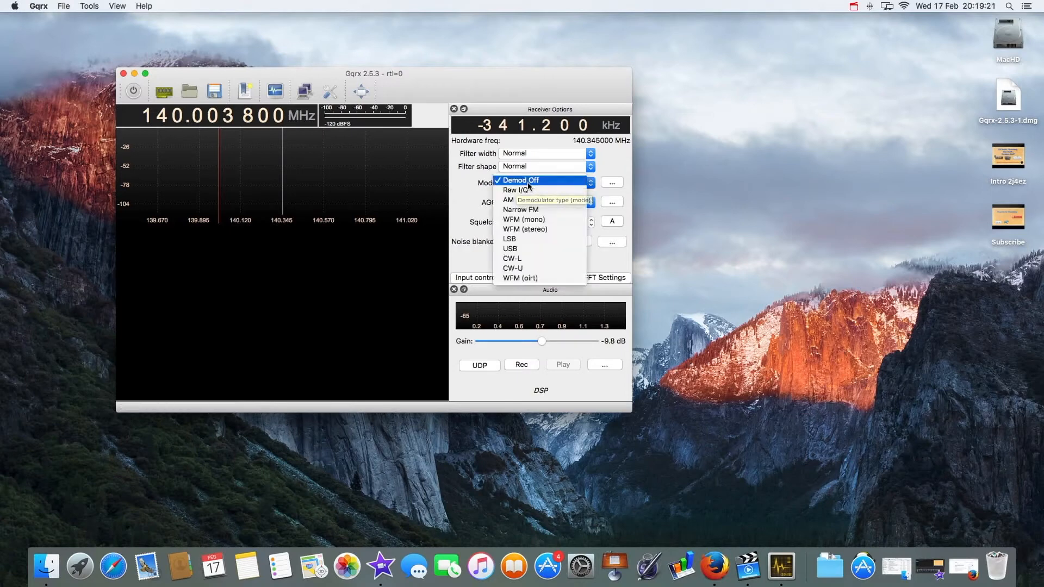
pyautogui.moveTo(520, 201)
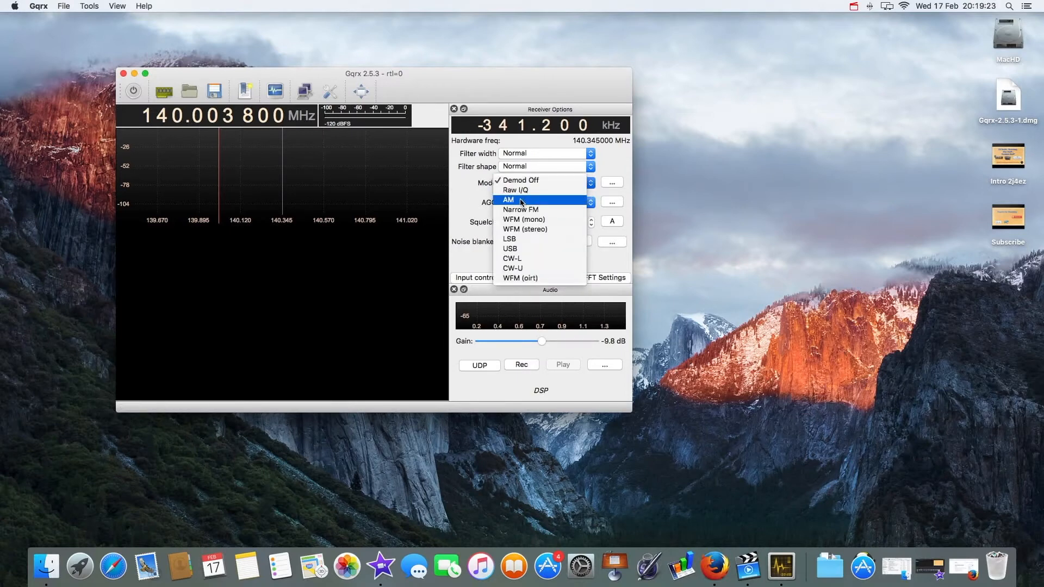
pyautogui.moveTo(525, 229)
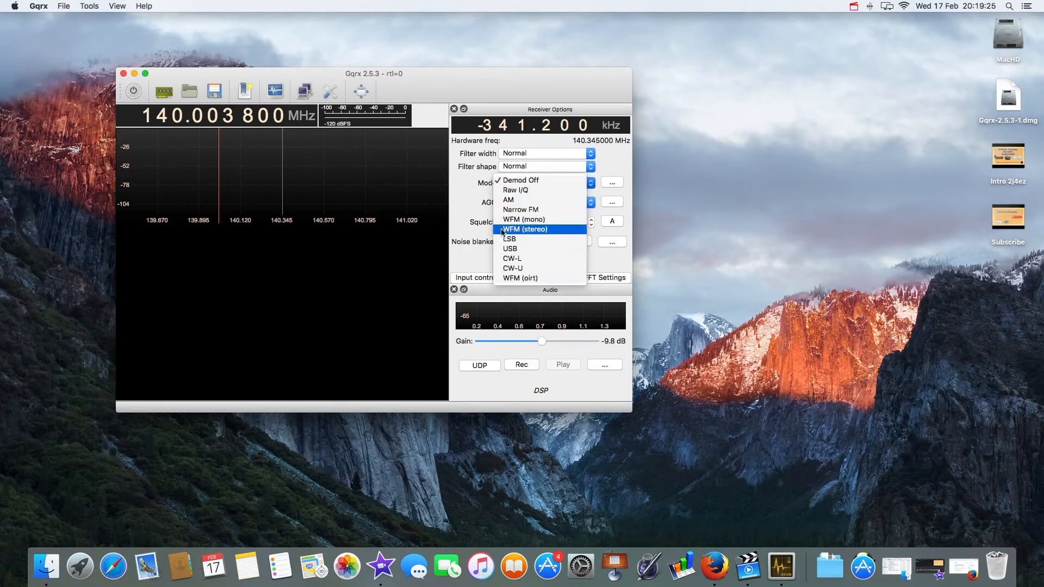
pyautogui.moveTo(509, 239)
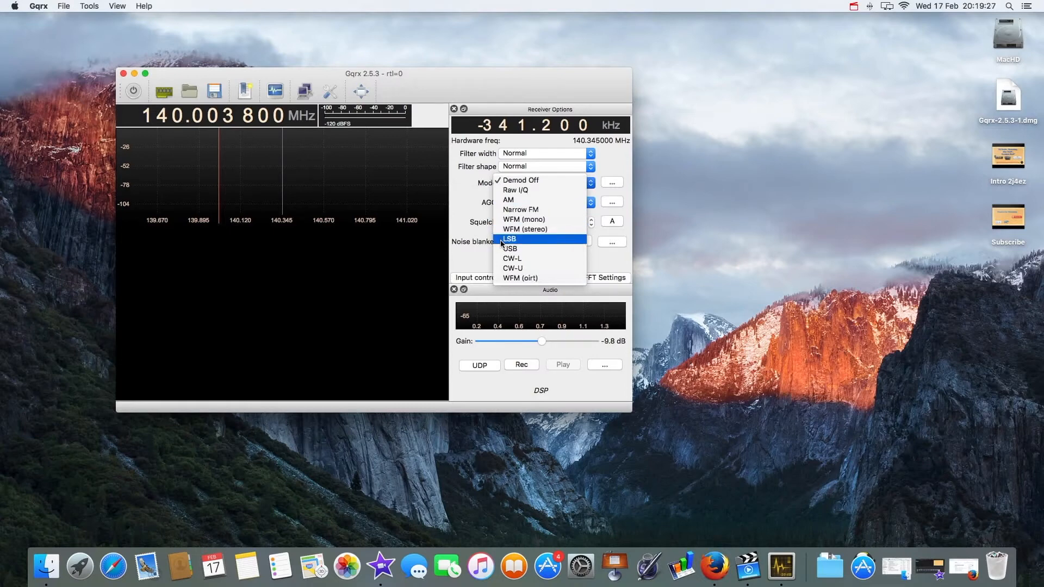
pyautogui.moveTo(513, 268)
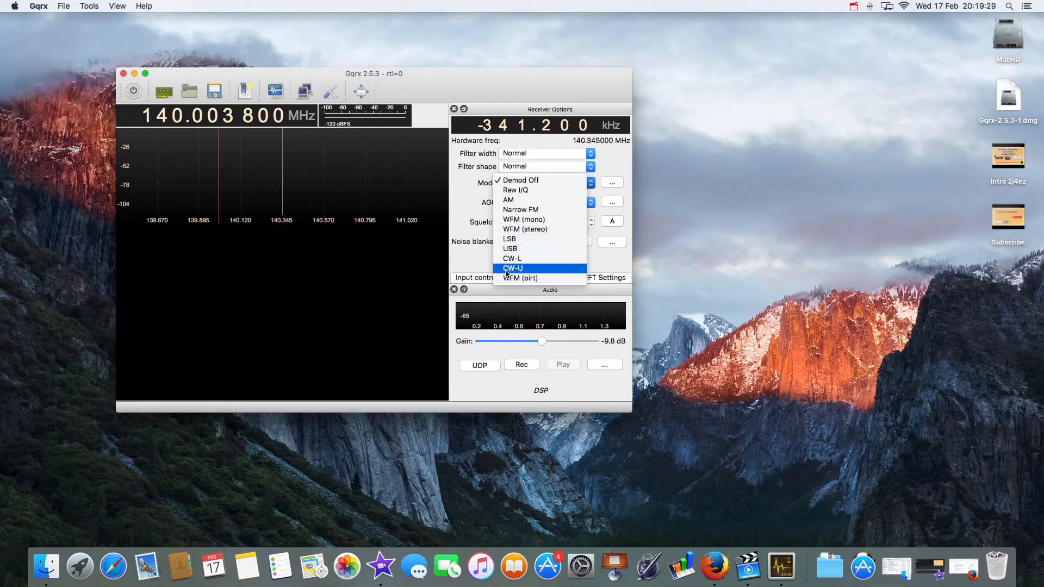
pyautogui.moveTo(521, 278)
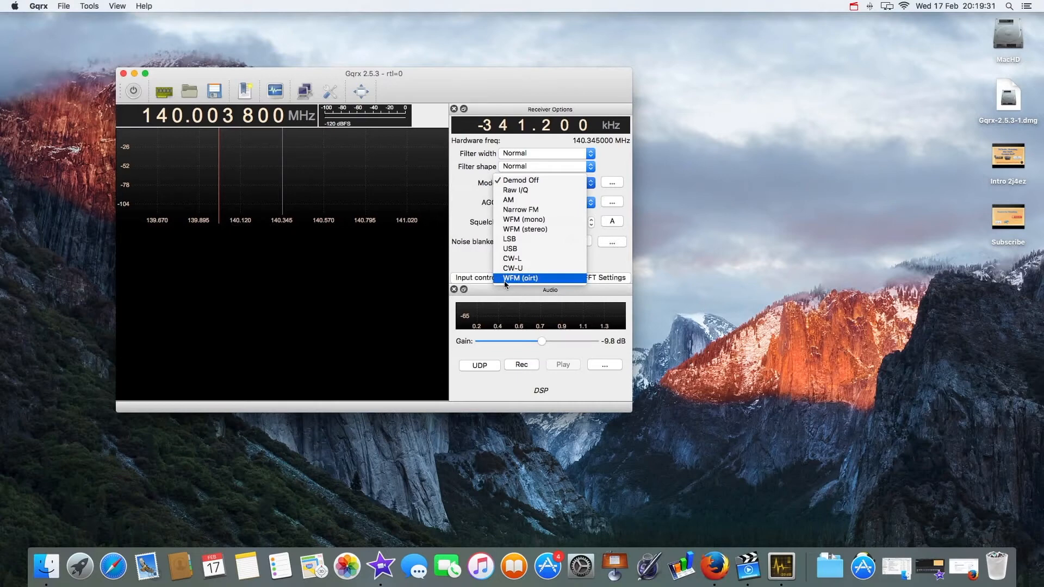
pyautogui.moveTo(512, 258)
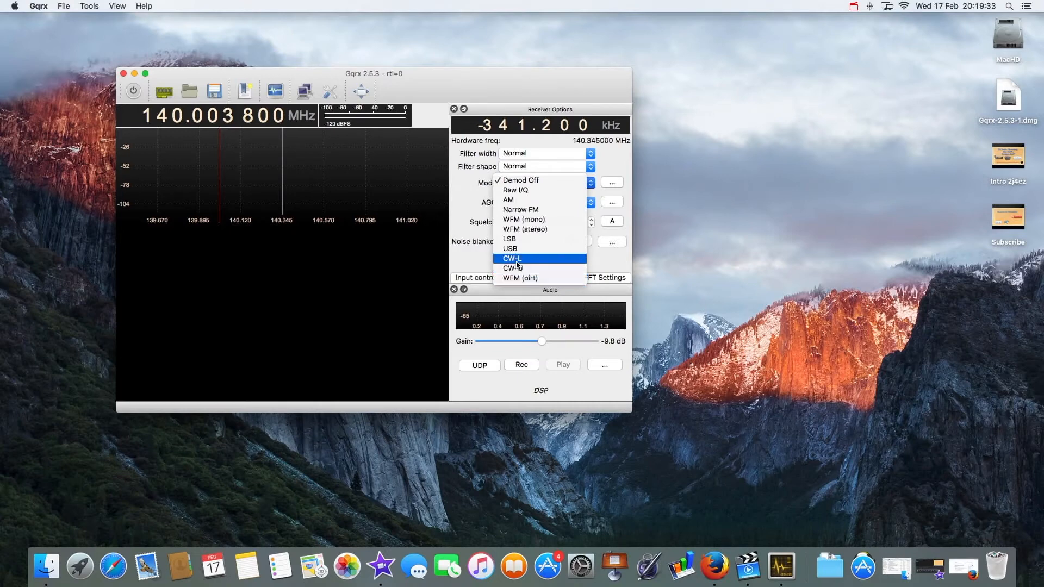
pyautogui.moveTo(521, 180)
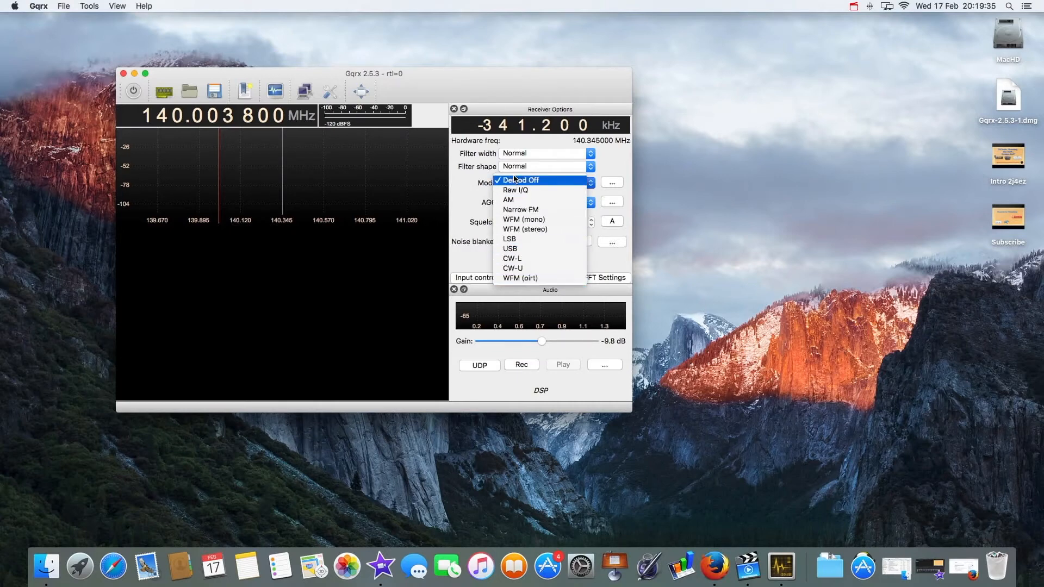
pyautogui.click(521, 180)
pyautogui.write('27.781 250')
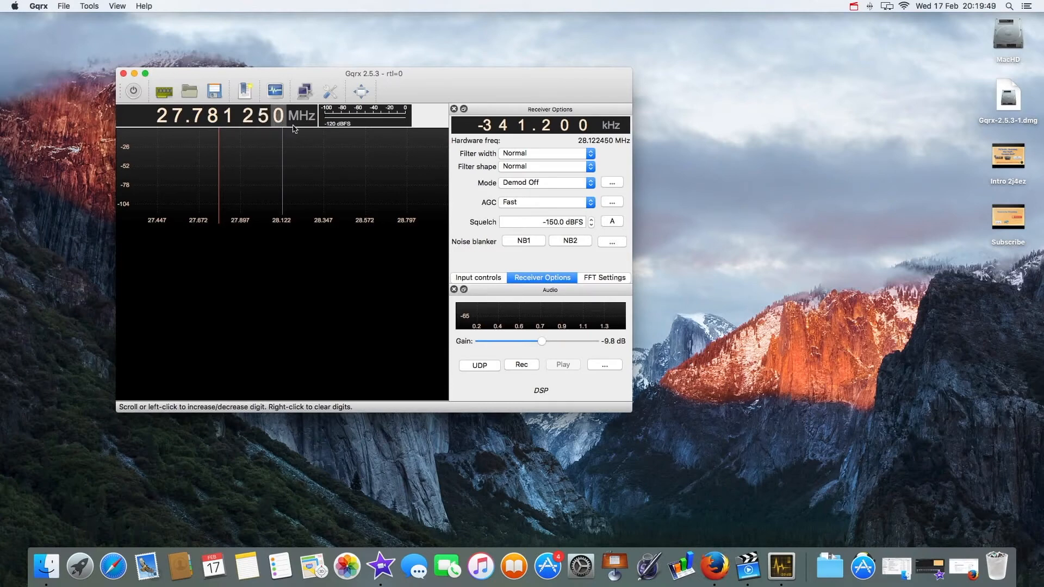
# Step: Start DSP on 27.781250 MHz and demodulate as Narrow FM
pyautogui.click(133, 91)
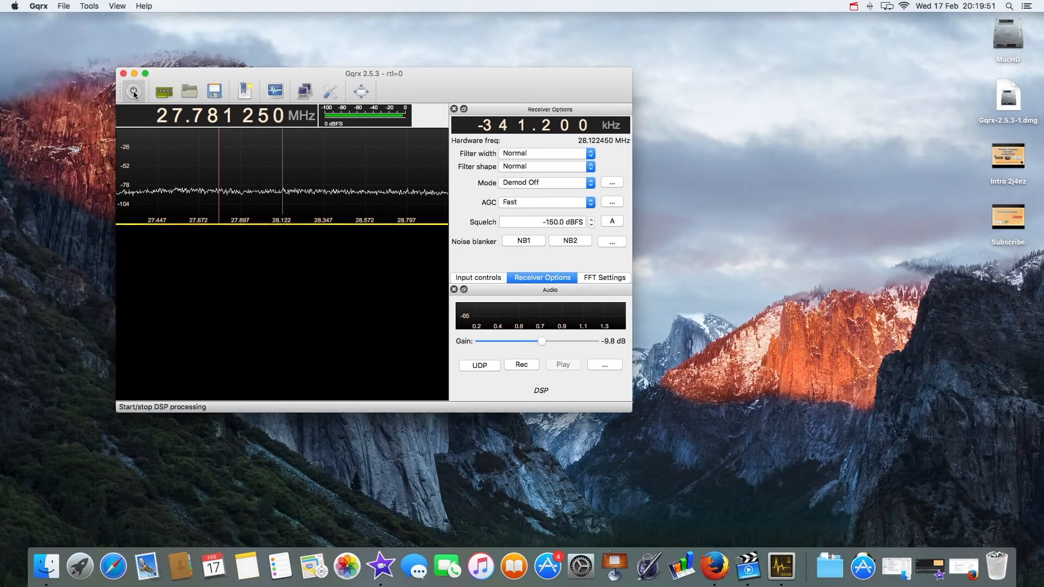
pyautogui.click(133, 91)
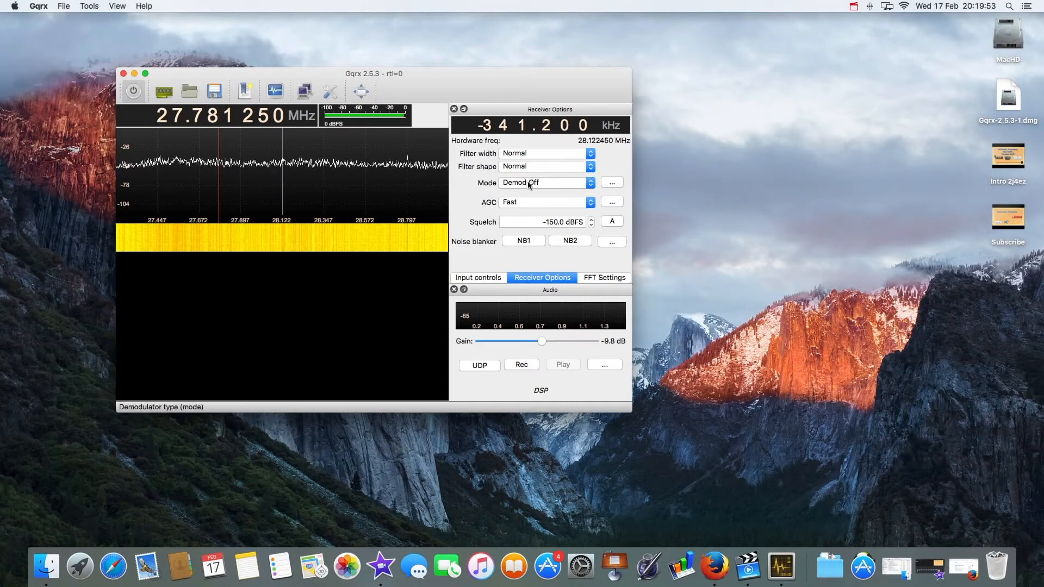
pyautogui.click(542, 183)
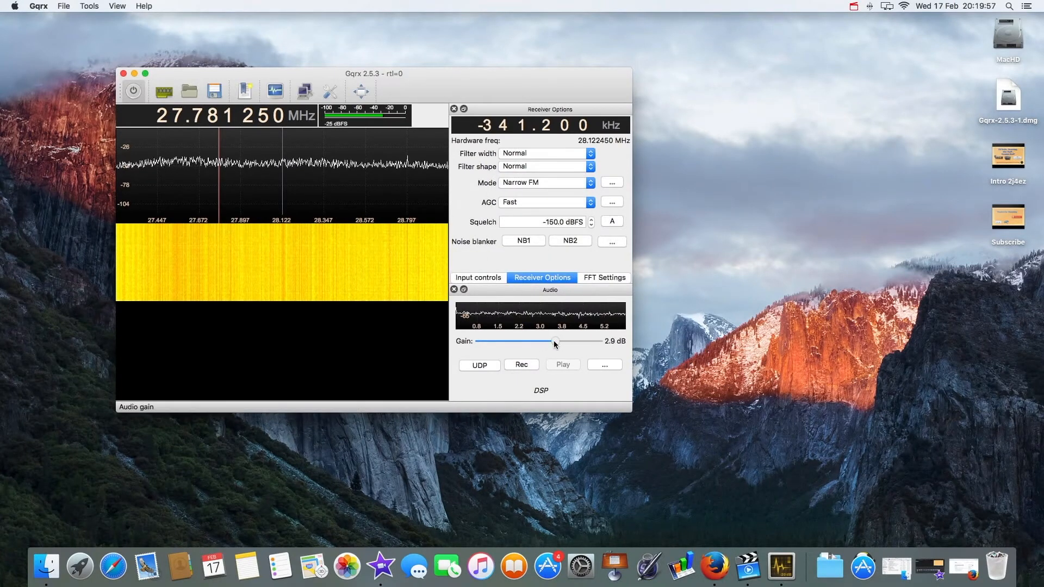
# Step: Turn the audio gain all the way down to -80 dB and set AGC to Medium
pyautogui.moveTo(555, 341); pyautogui.dragTo(548, 341)
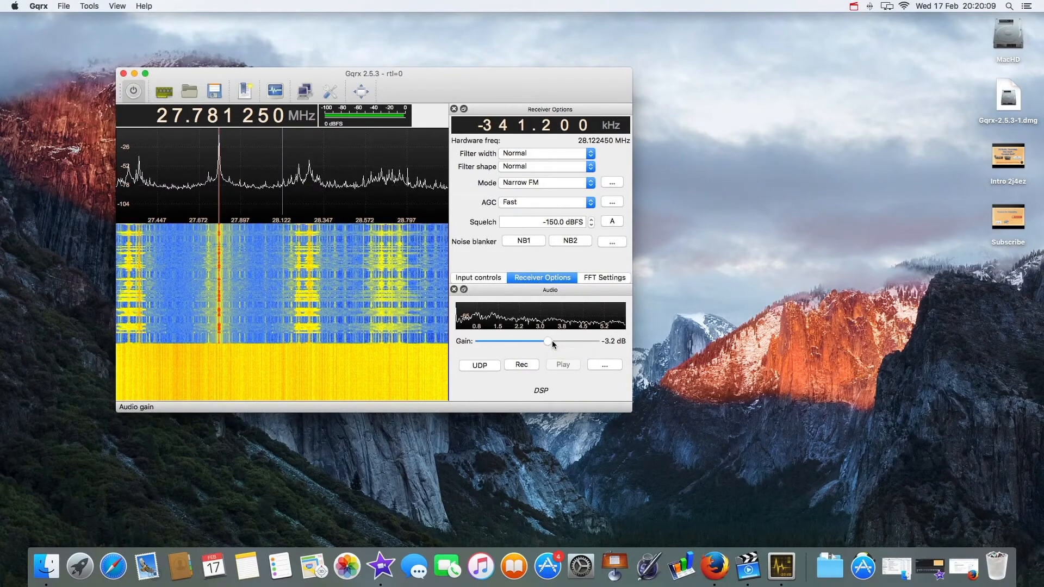
pyautogui.moveTo(547, 341); pyautogui.dragTo(537, 342)
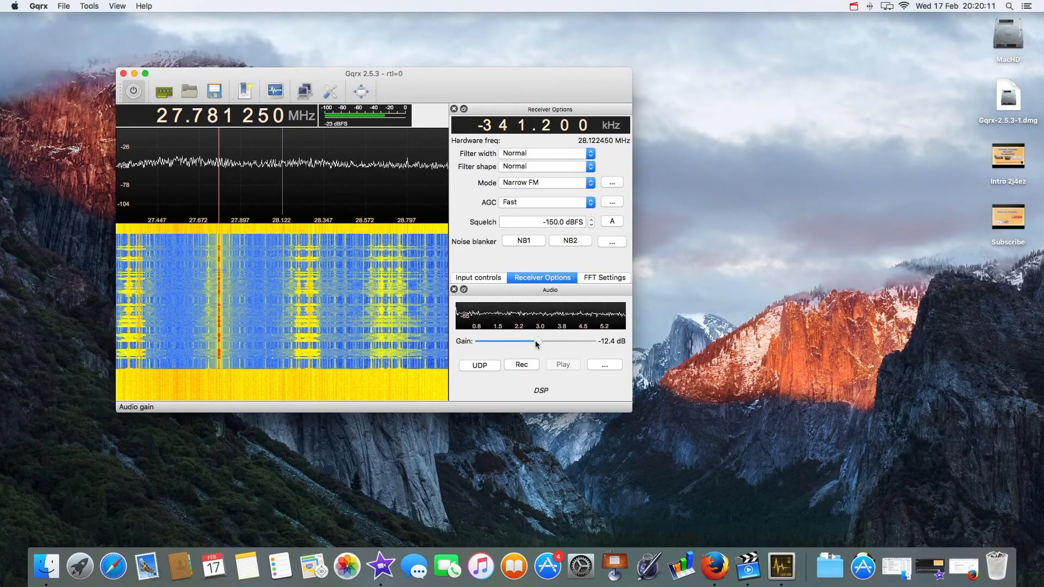
pyautogui.moveTo(537, 341); pyautogui.dragTo(480, 341)
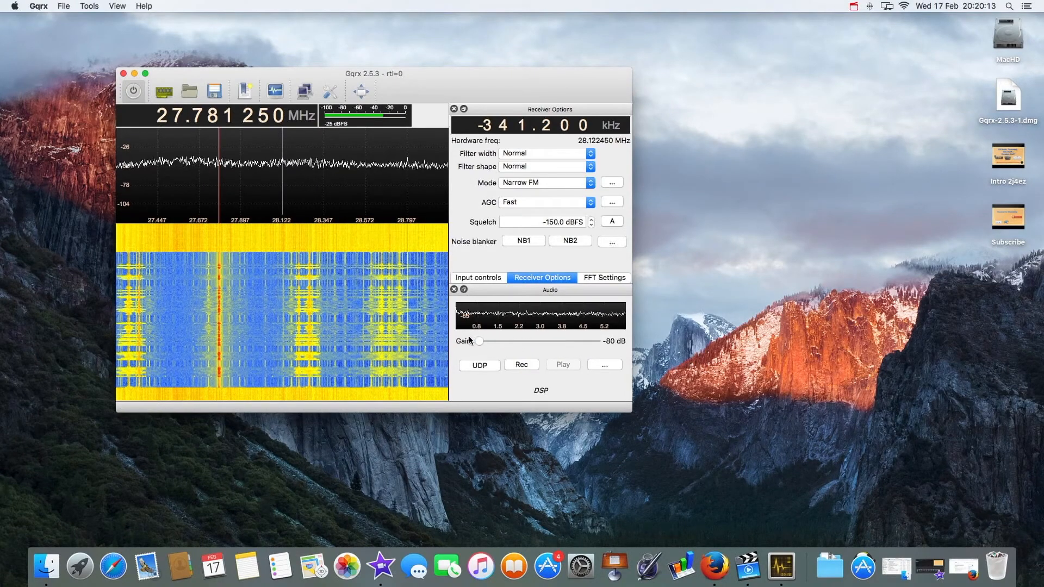
pyautogui.click(542, 201)
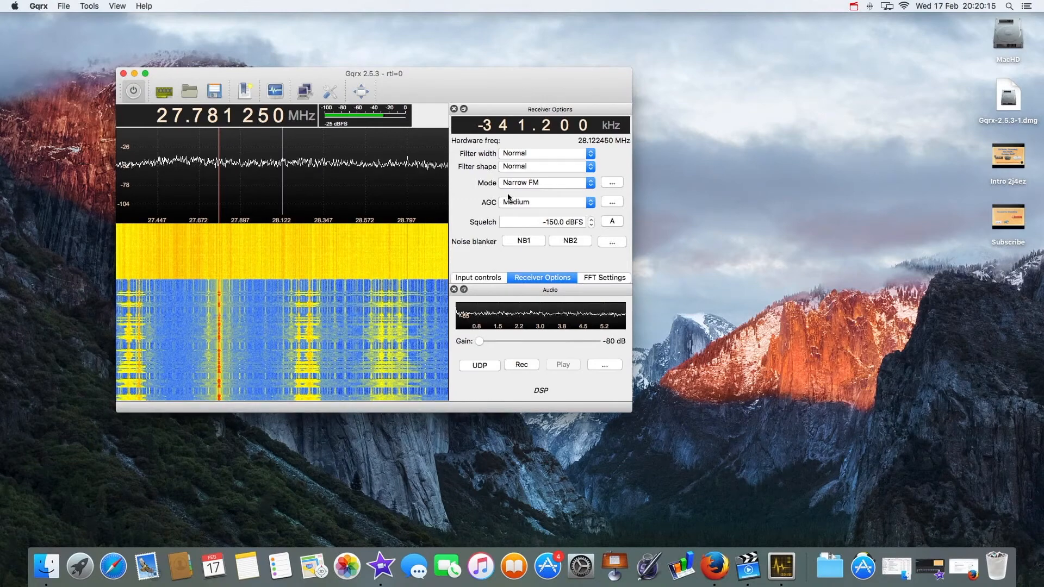
# Step: Switch to WFM (stereo) on 94.9 MHz and raise audio gain to -31.4 dB
pyautogui.click(545, 182)
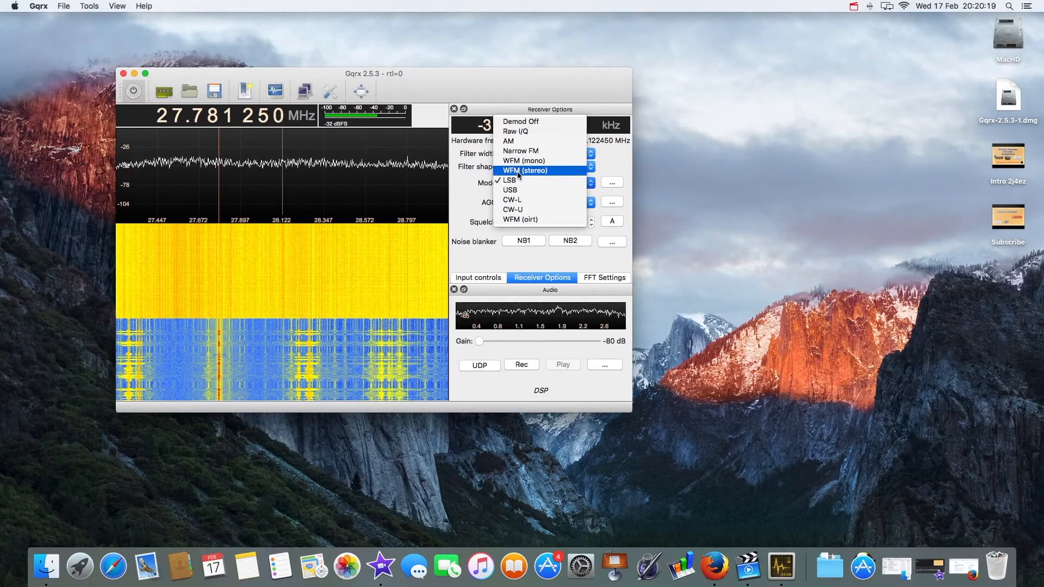
pyautogui.click(526, 171)
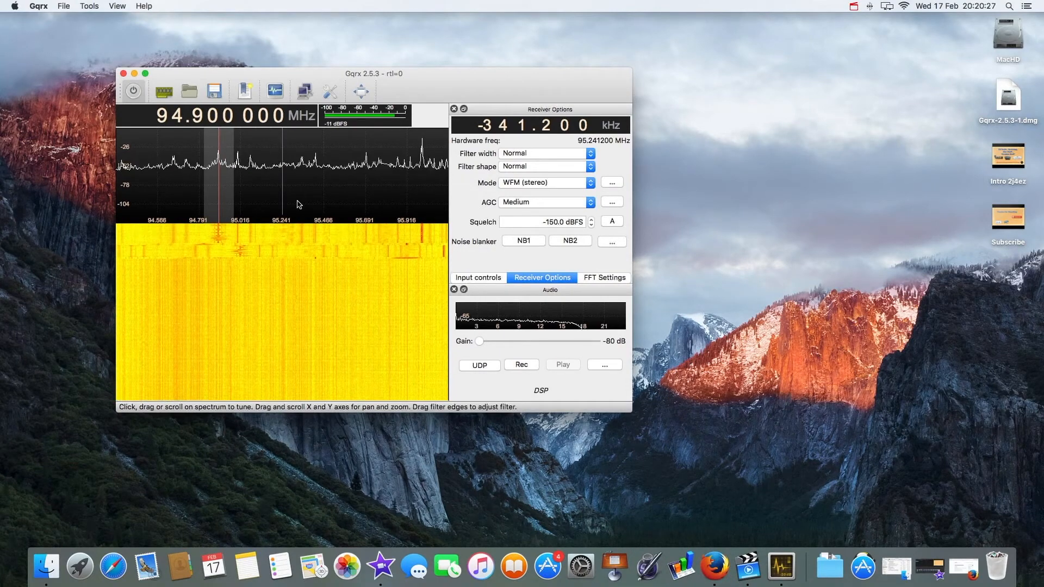
pyautogui.moveTo(509, 341)
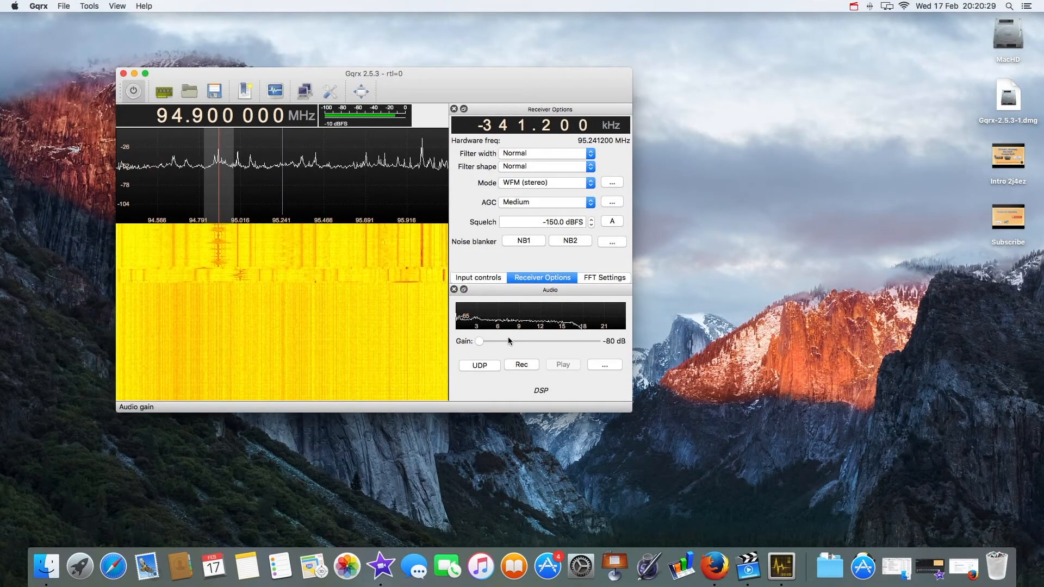
pyautogui.moveTo(479, 341); pyautogui.dragTo(507, 341)
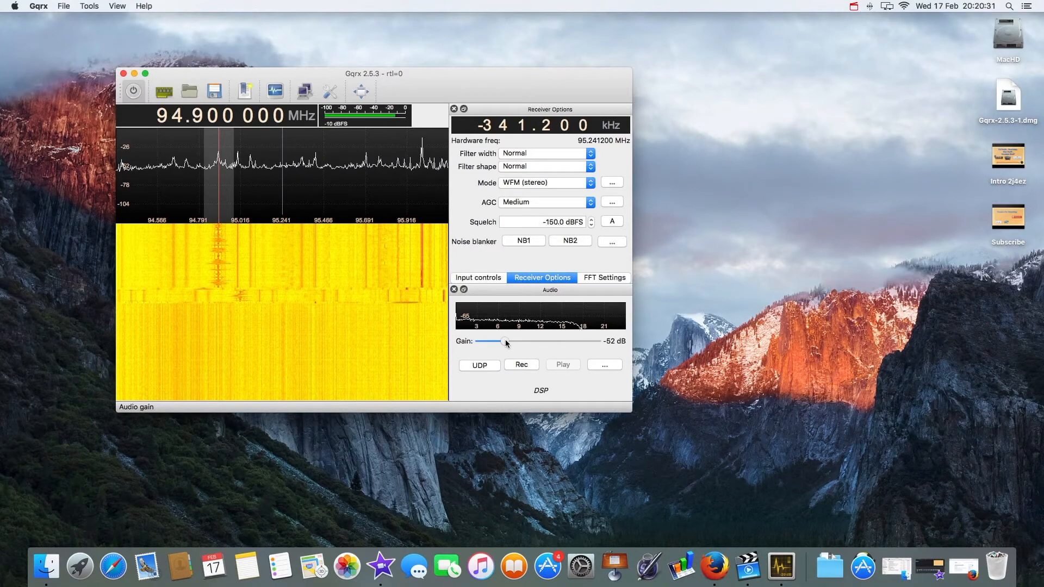
pyautogui.moveTo(494, 342); pyautogui.dragTo(523, 341)
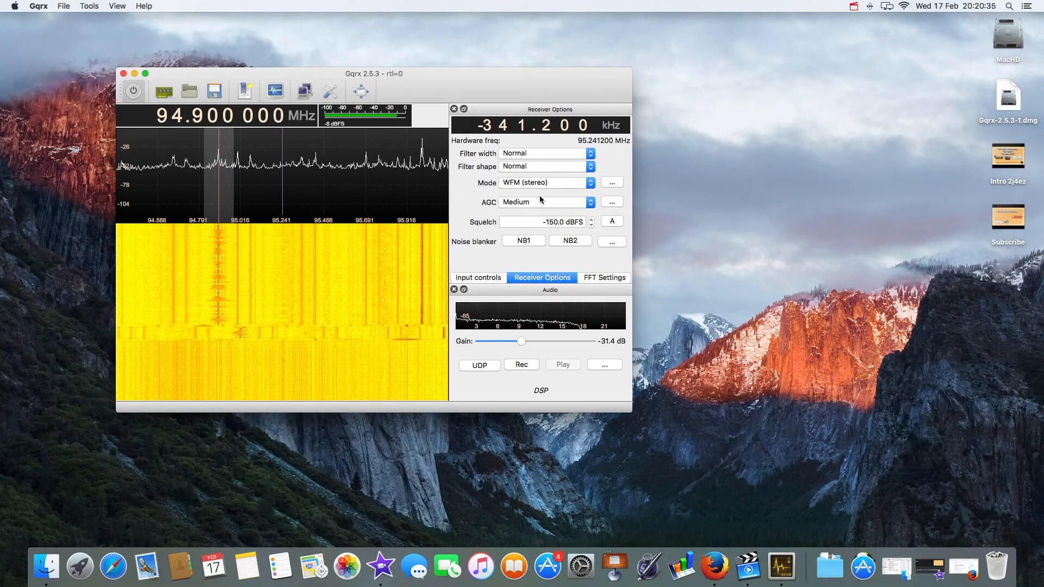
pyautogui.click(542, 182)
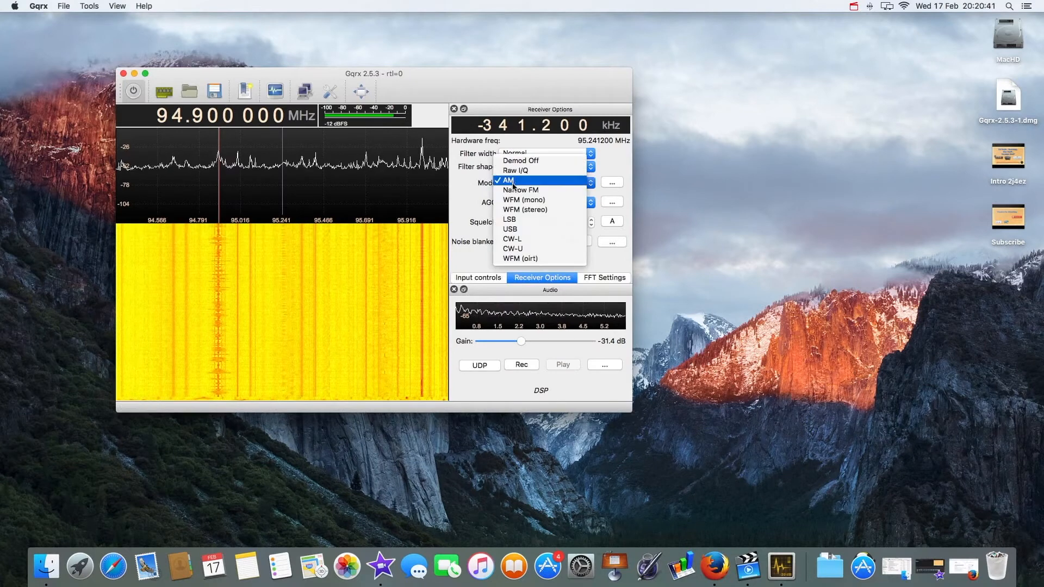
# Step: Try Narrow FM with audio gain near 0 dB, then return to WFM (stereo)
pyautogui.click(520, 190)
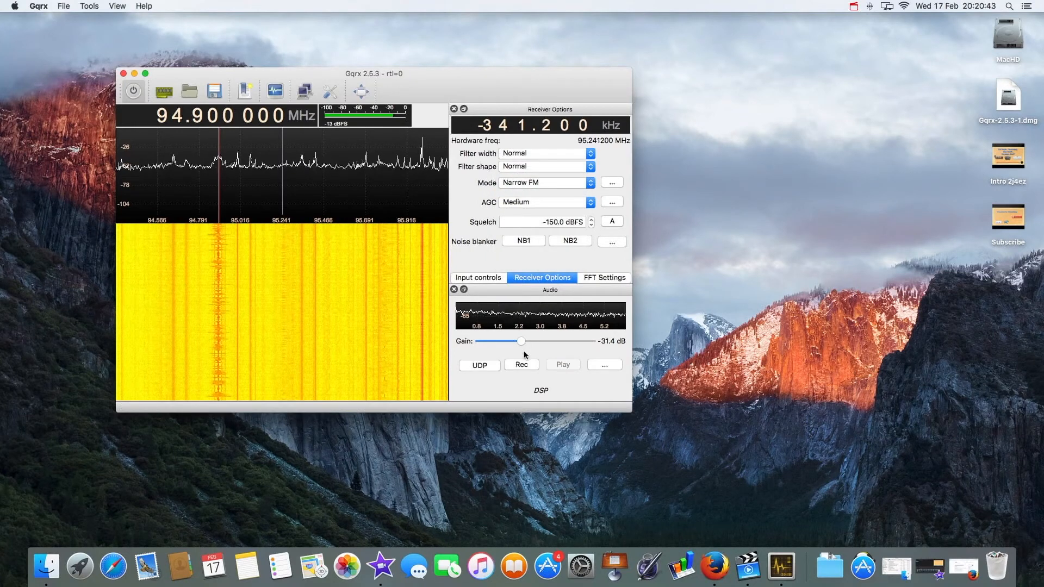
pyautogui.moveTo(521, 341); pyautogui.dragTo(554, 341)
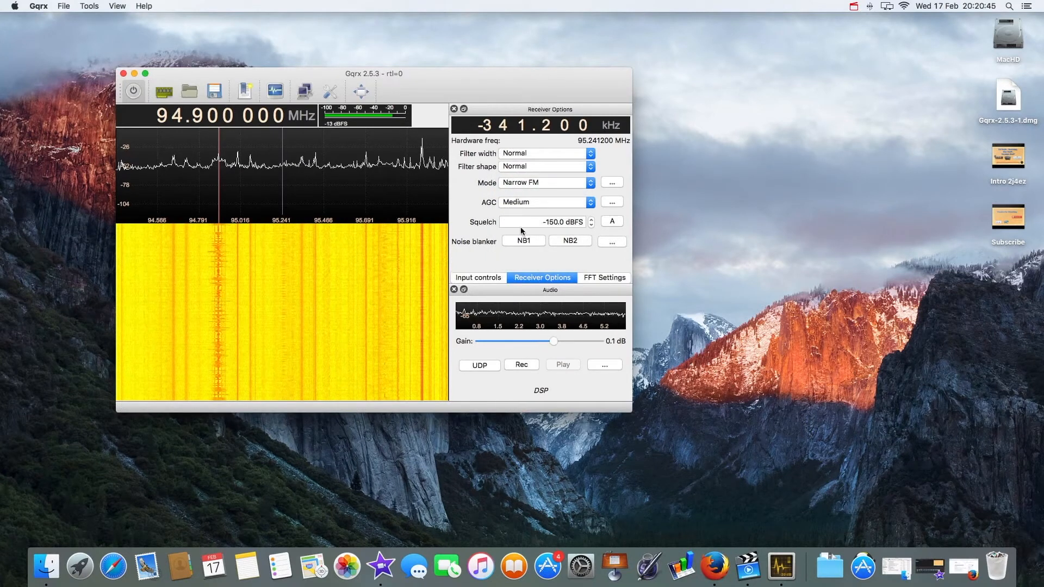
pyautogui.click(542, 182)
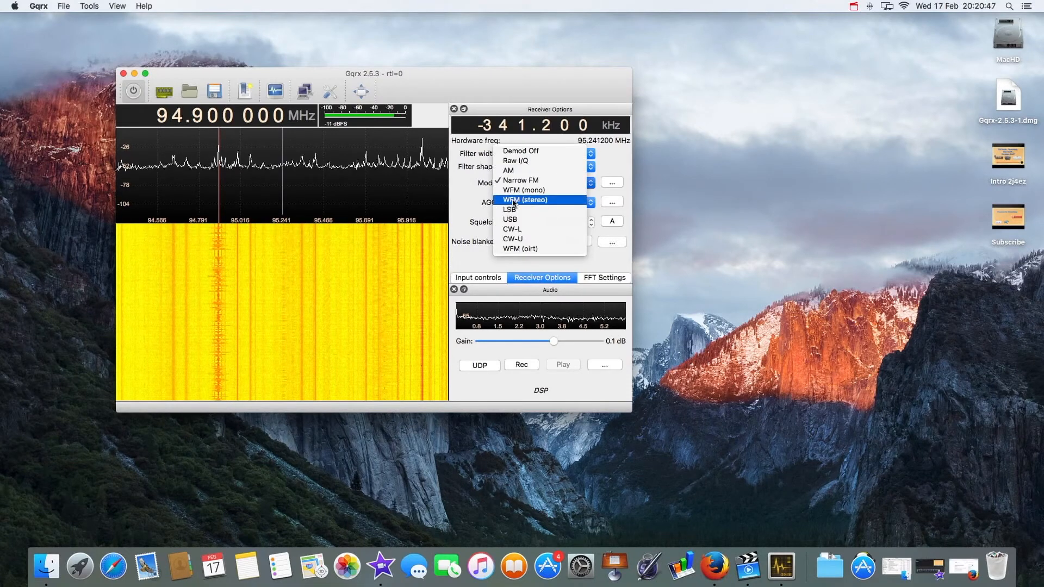
pyautogui.click(525, 200)
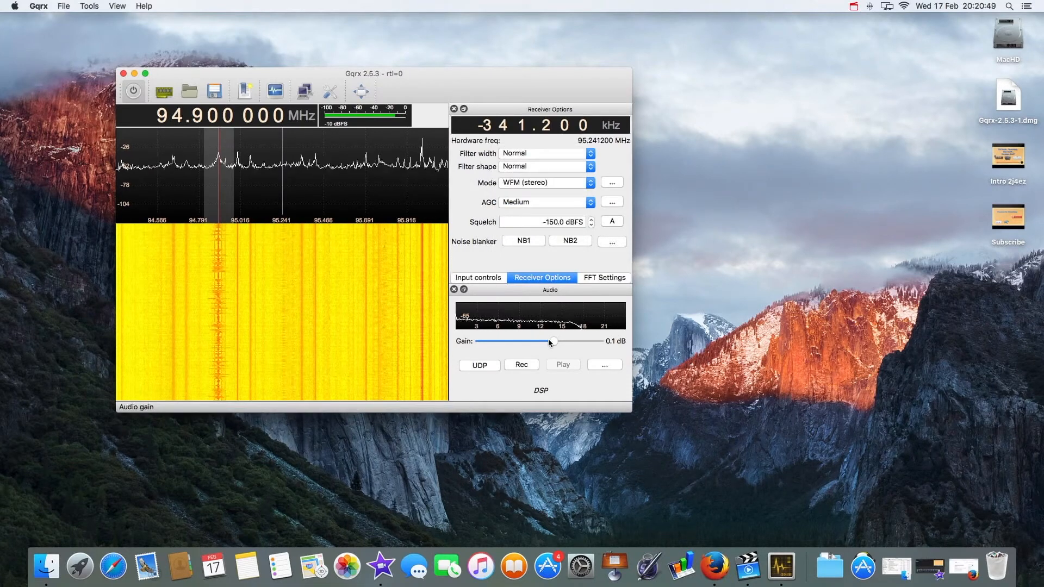
# Step: Drop the audio gain to about -66.6 dB and switch demodulation to AM
pyautogui.moveTo(549, 341); pyautogui.dragTo(568, 341)
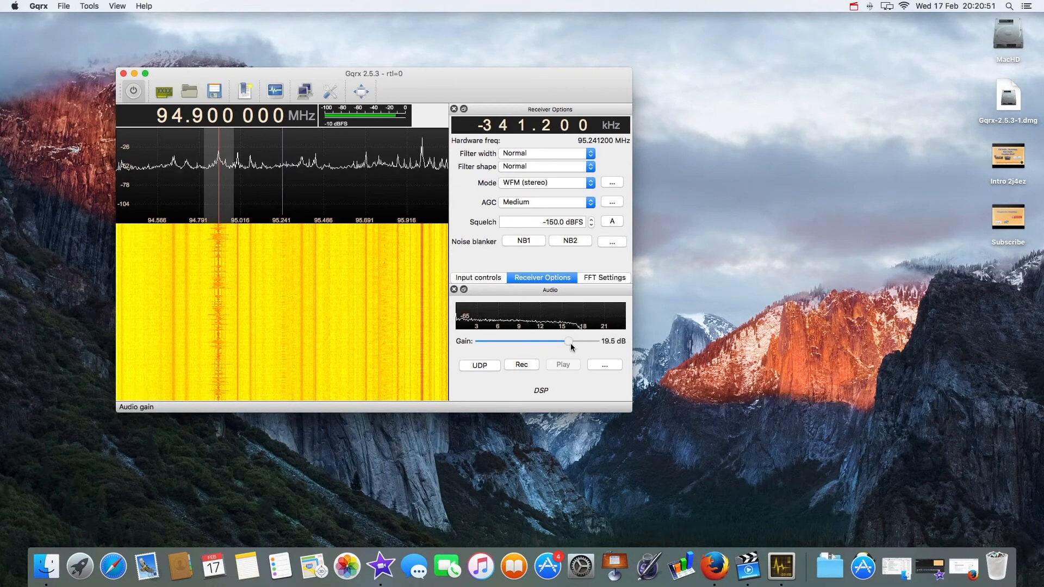
pyautogui.moveTo(567, 341); pyautogui.dragTo(569, 341)
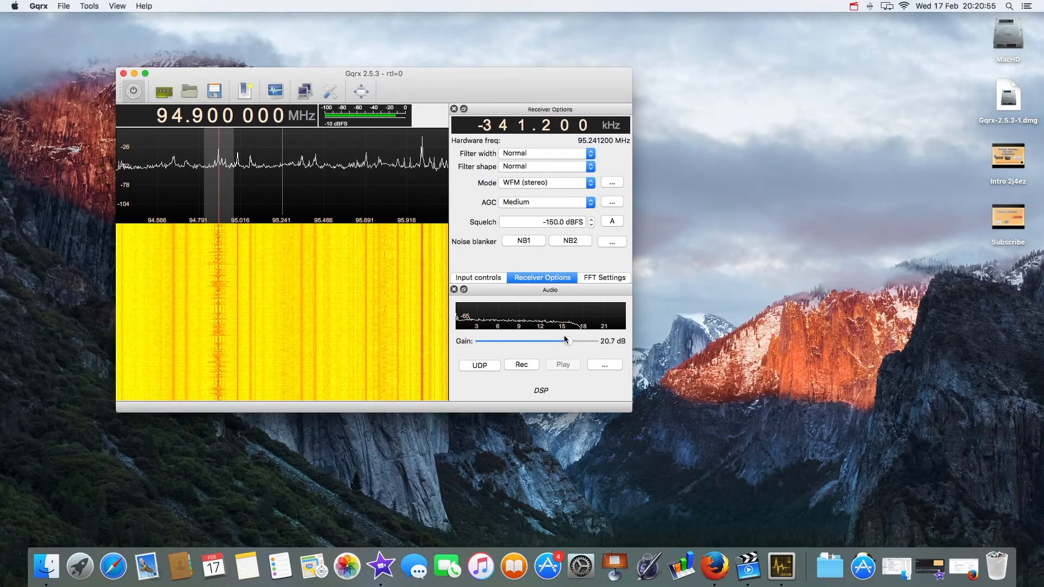
pyautogui.moveTo(566, 340); pyautogui.dragTo(507, 341)
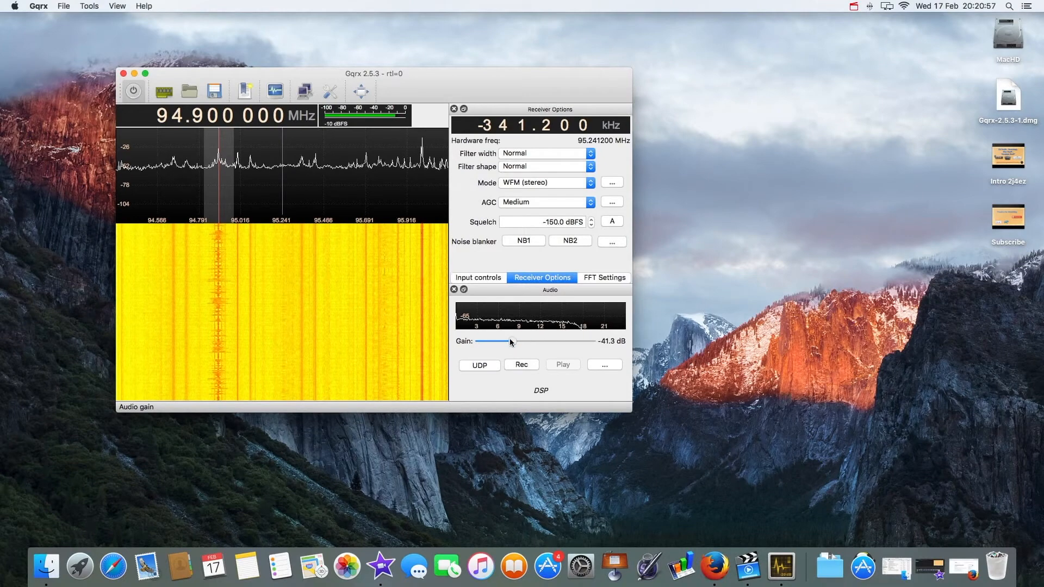
pyautogui.click(543, 182)
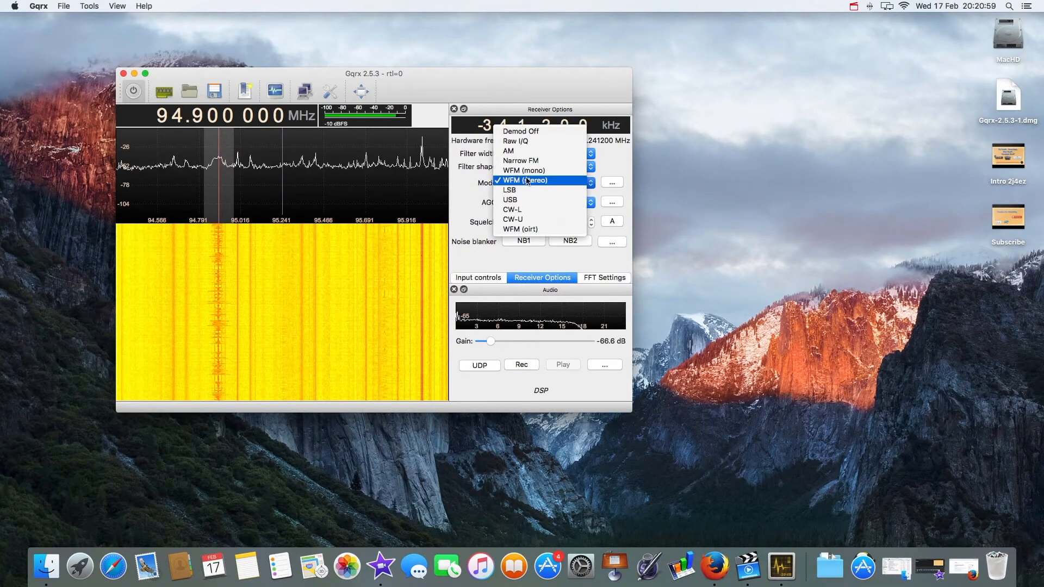
pyautogui.click(507, 151)
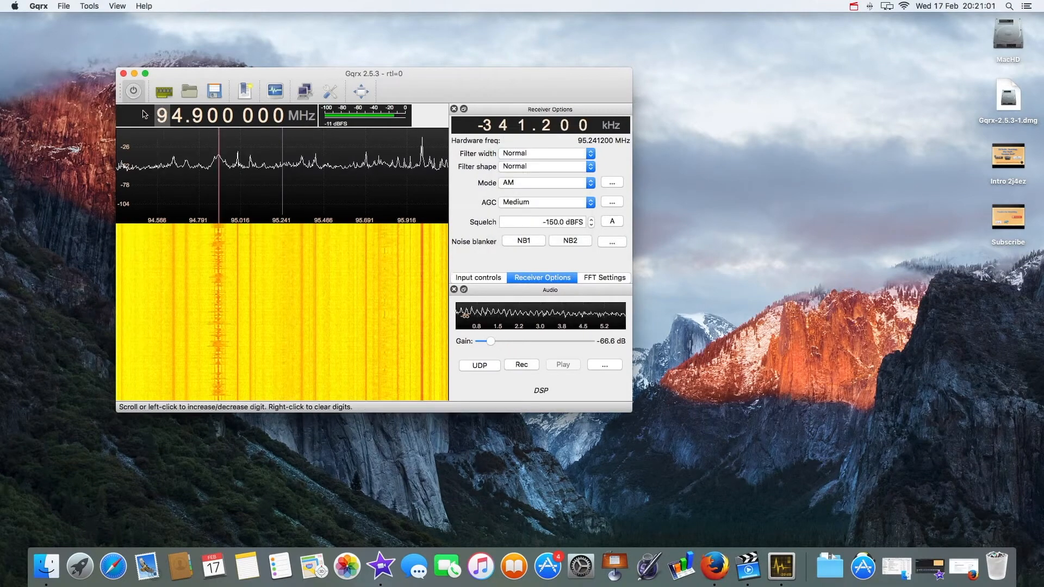
# Step: Tune up to 140.245 MHz via frequency digits and spectrum peaks, with gain at -4.9 dB
pyautogui.click(160, 115)
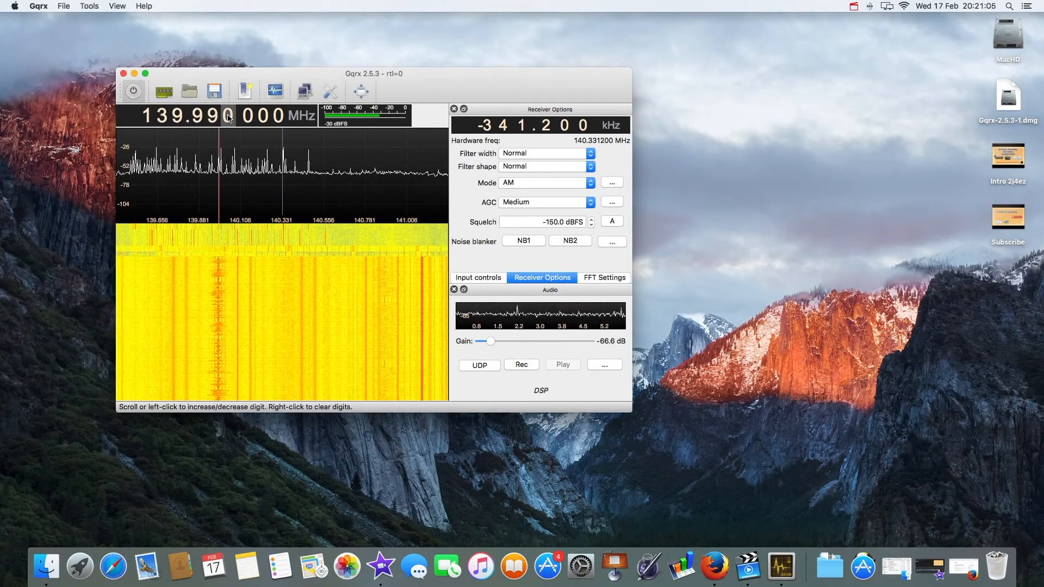
pyautogui.click(229, 115)
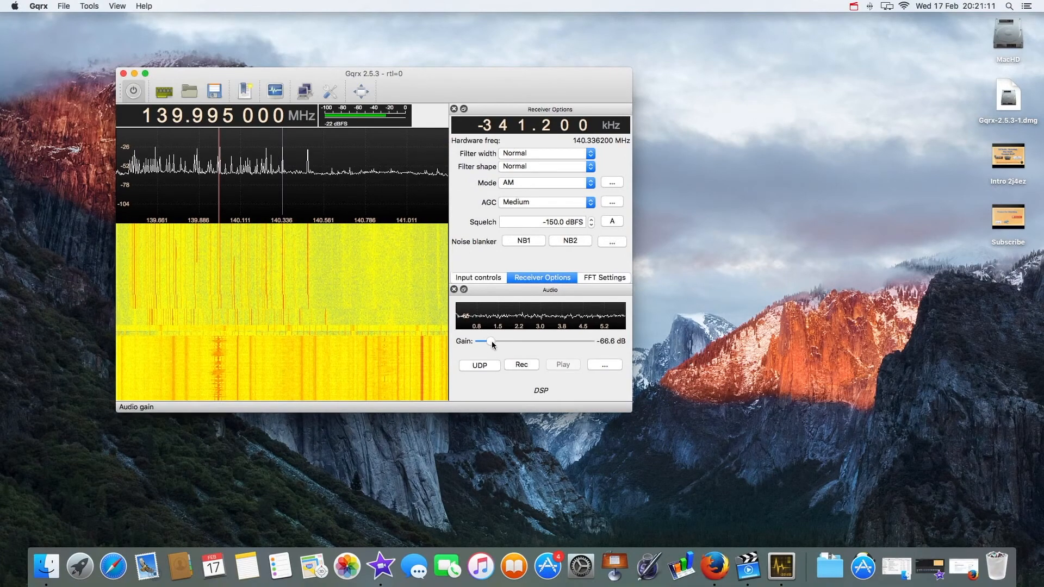
pyautogui.moveTo(485, 341); pyautogui.dragTo(537, 341)
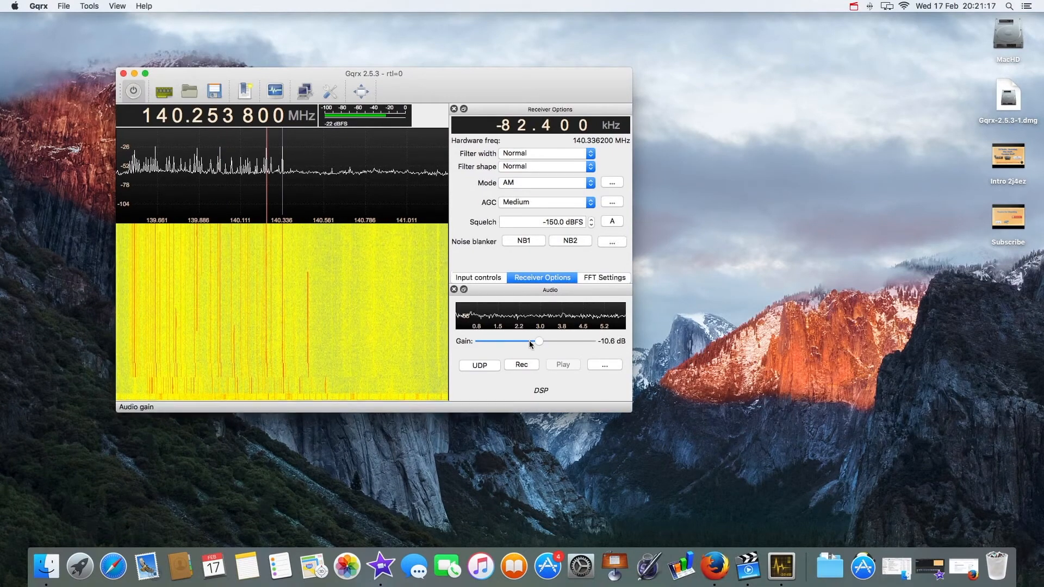
pyautogui.moveTo(537, 341); pyautogui.dragTo(558, 341)
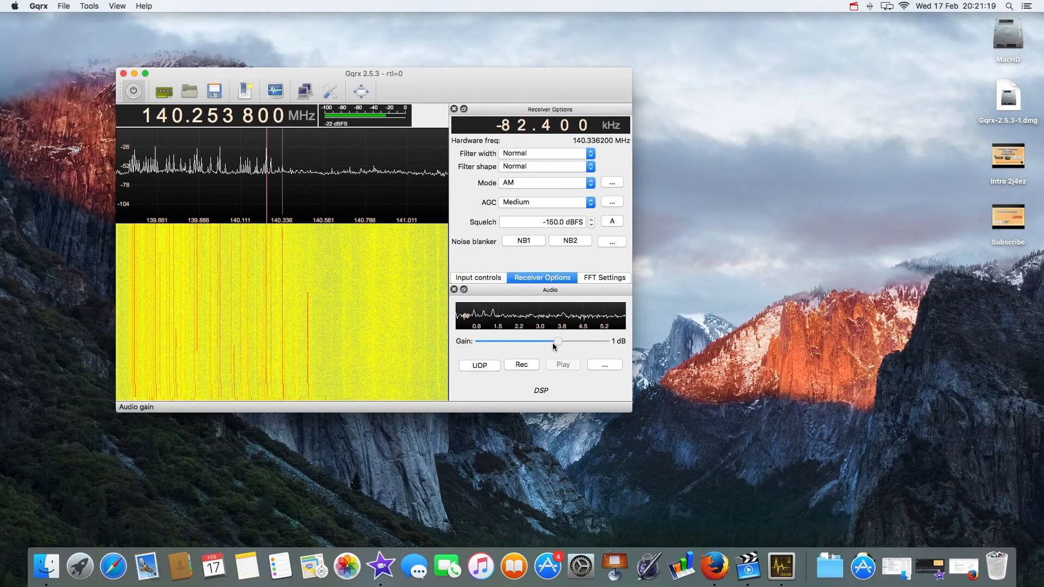
pyautogui.moveTo(558, 340); pyautogui.dragTo(546, 341)
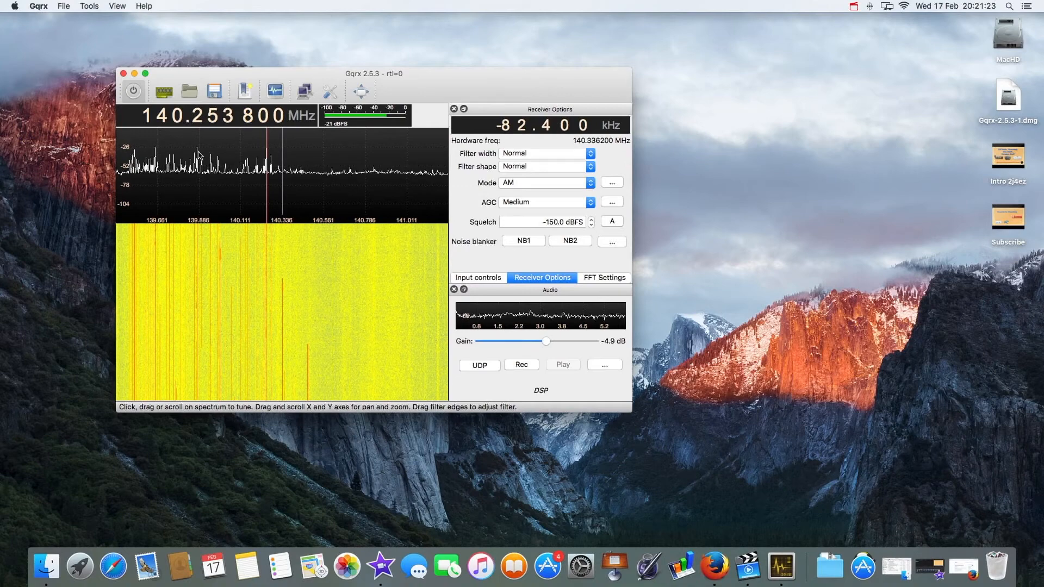
pyautogui.click(196, 167)
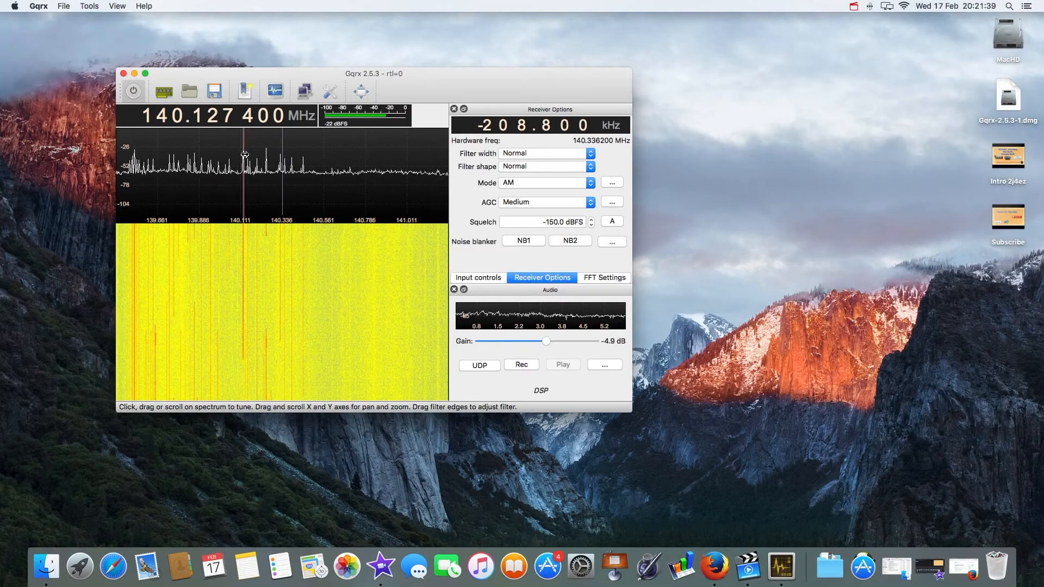
pyautogui.click(263, 157)
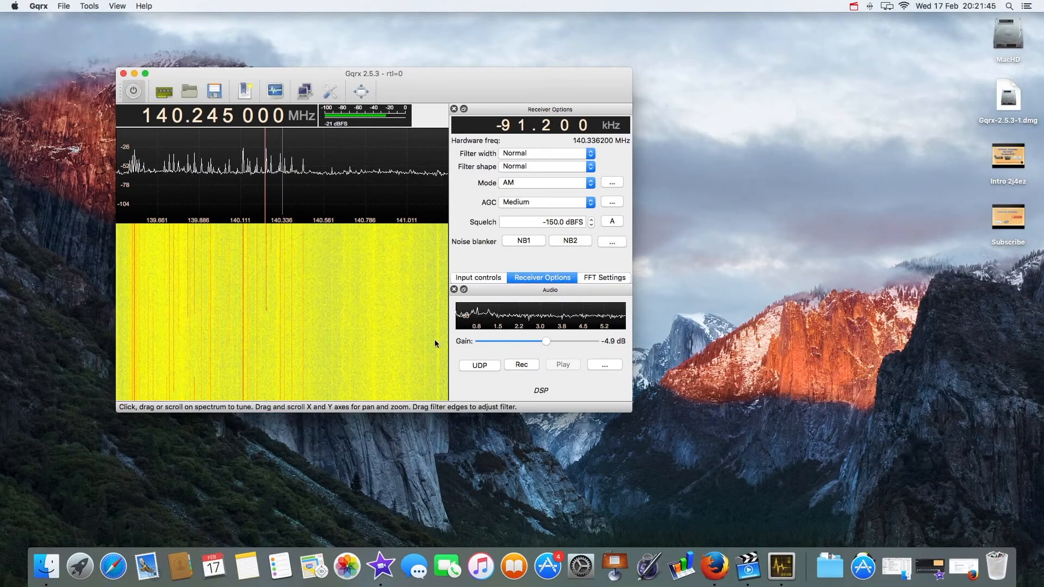
# Step: Nudge the audio gain up, then drop it to -66 dB at 134.905 MHz
pyautogui.moveTo(546, 341); pyautogui.dragTo(553, 341)
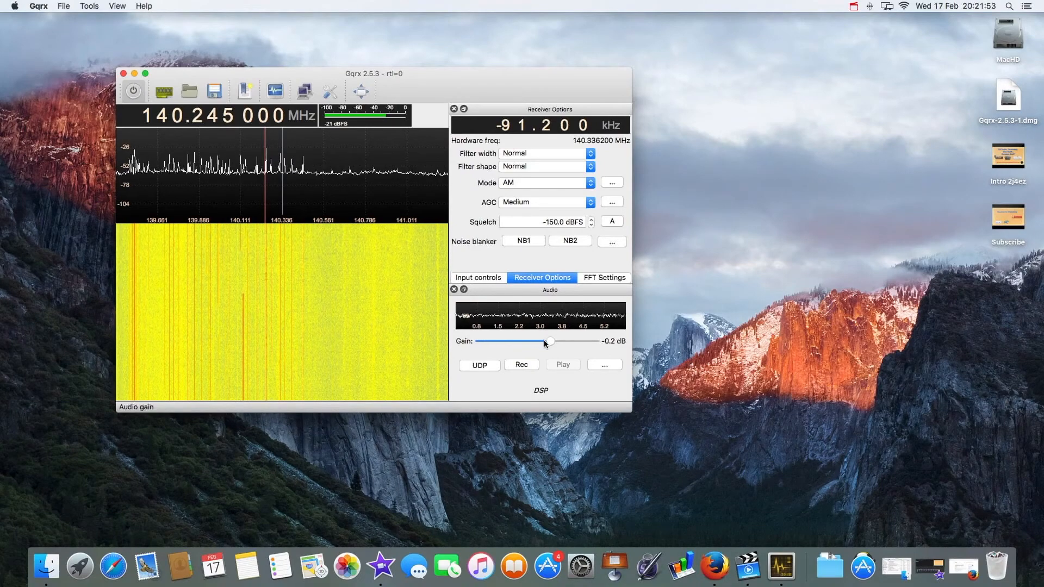
pyautogui.moveTo(549, 341); pyautogui.dragTo(498, 341)
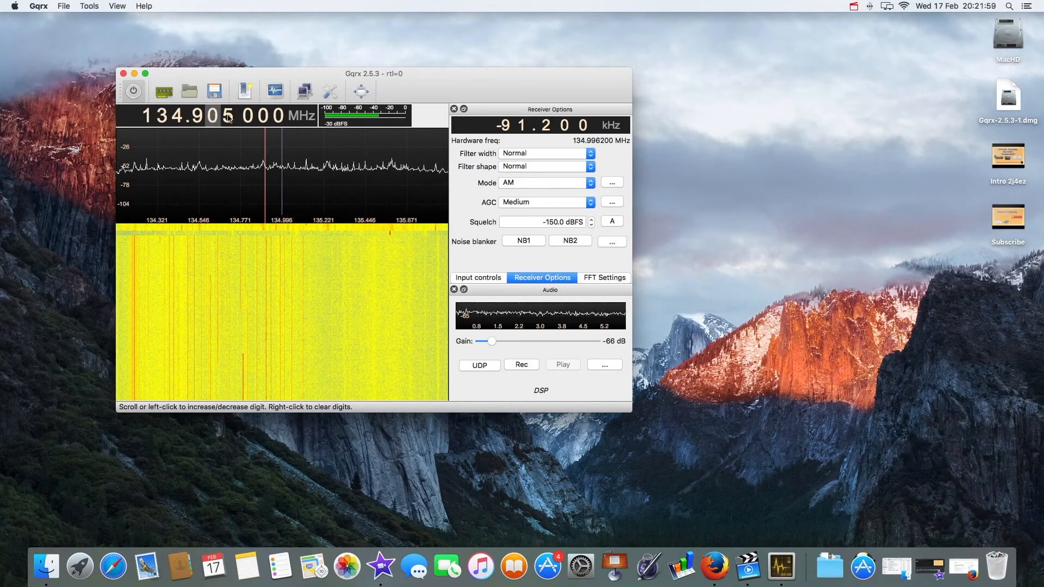
# Step: Step to 134.900 MHz, raise gain to -1.4 dB, and tune the 134.7412 MHz peak
pyautogui.click(211, 116)
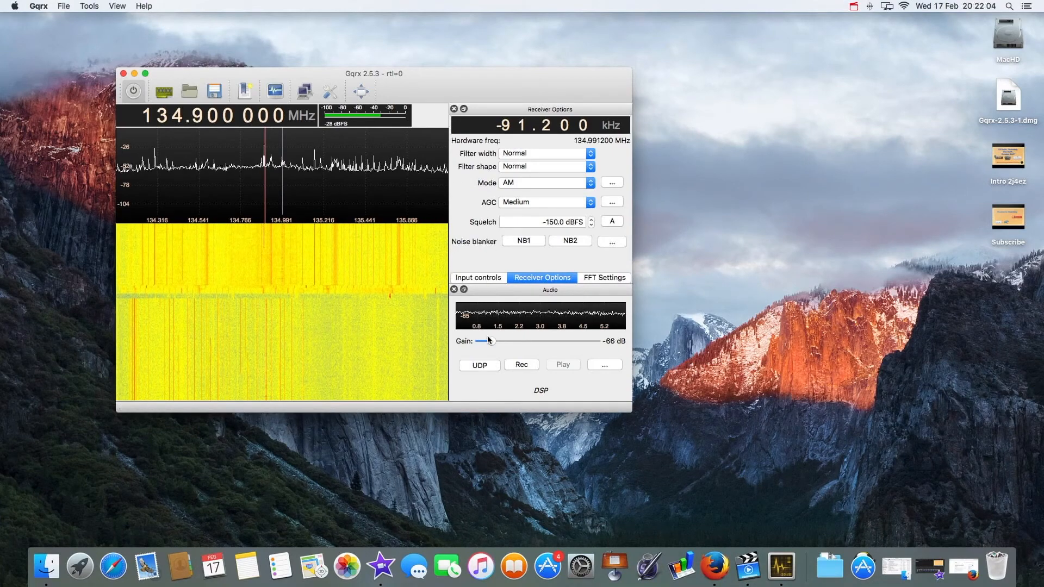
pyautogui.moveTo(484, 341); pyautogui.dragTo(529, 341)
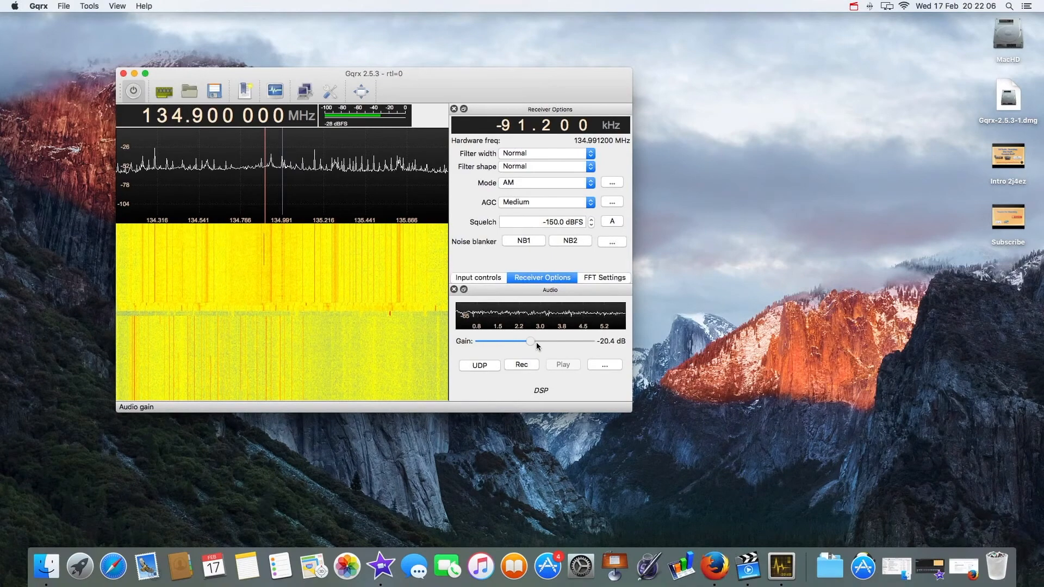
pyautogui.moveTo(529, 341); pyautogui.dragTo(549, 341)
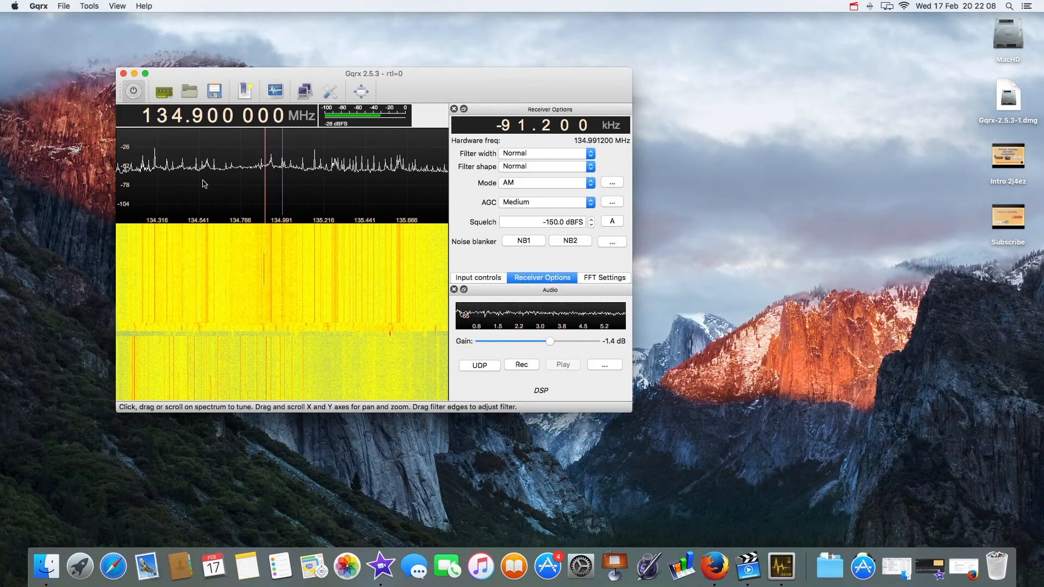
pyautogui.click(152, 164)
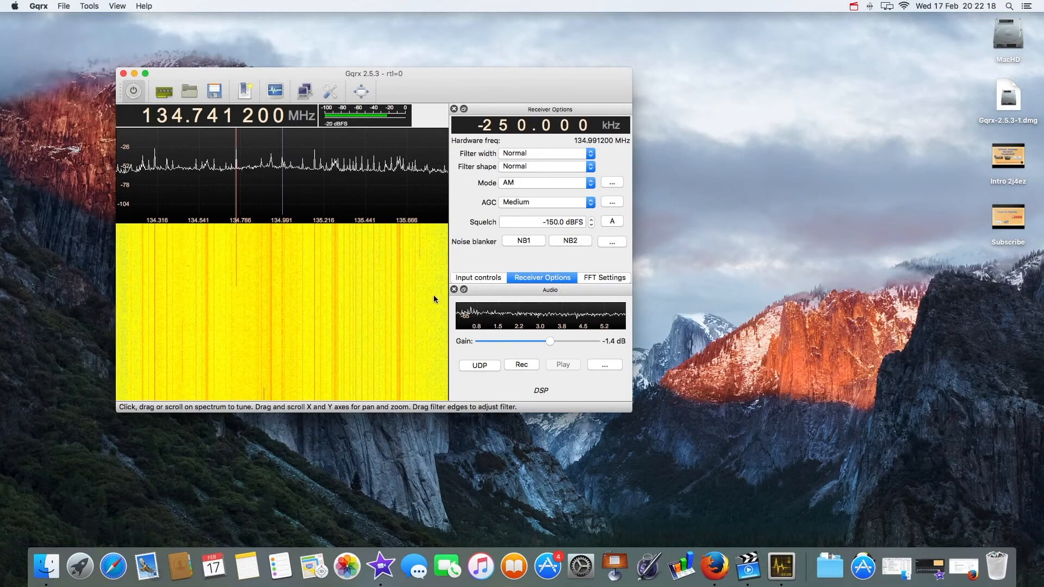
# Step: Raise audio gain to 4.1 dB, tune the 135.0441 MHz AM peak, then lower gain to -80 dB
pyautogui.moveTo(550, 341); pyautogui.dragTo(557, 341)
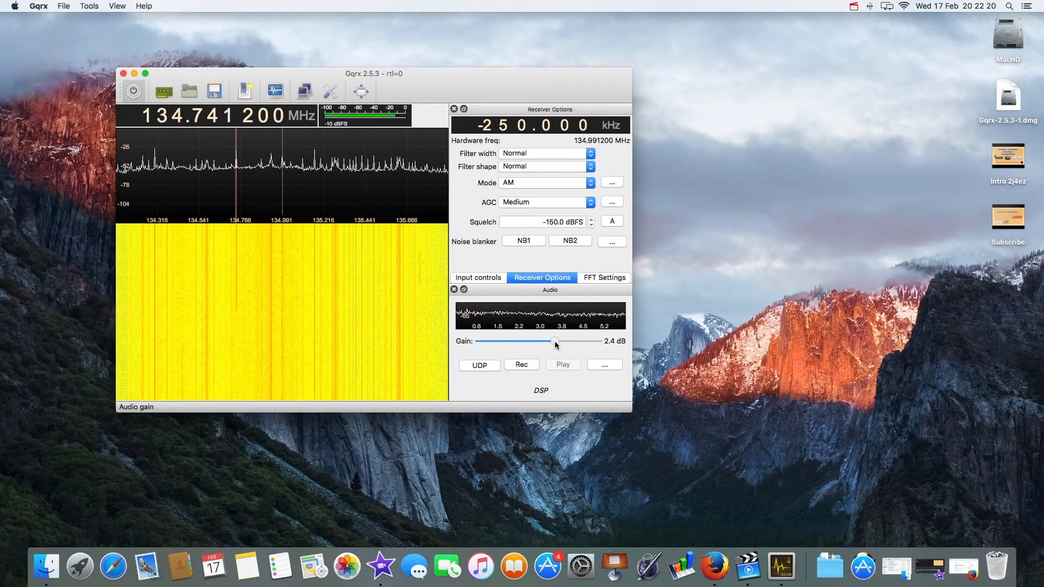
pyautogui.moveTo(550, 340); pyautogui.dragTo(557, 341)
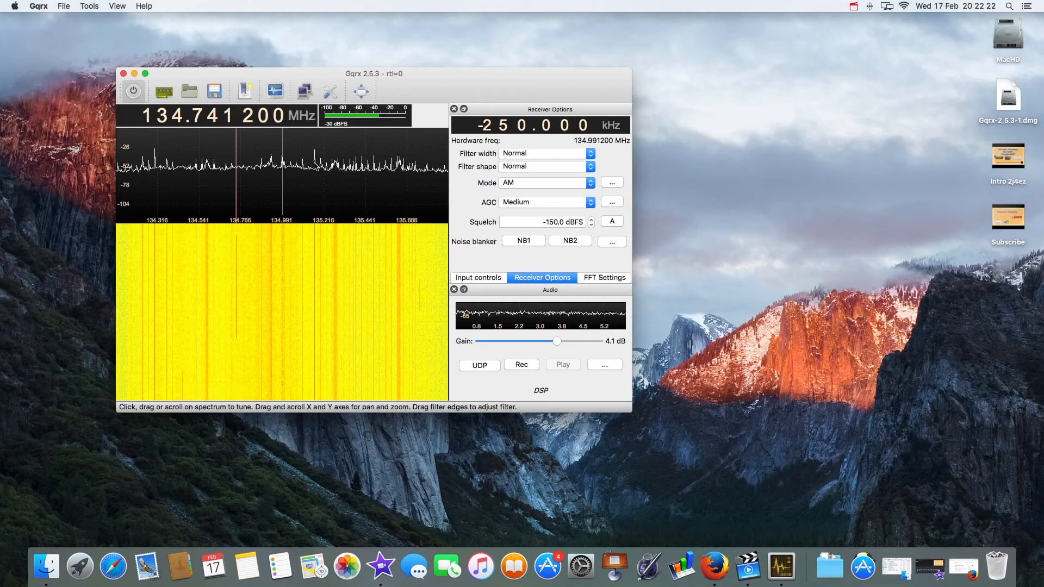
pyautogui.click(314, 176)
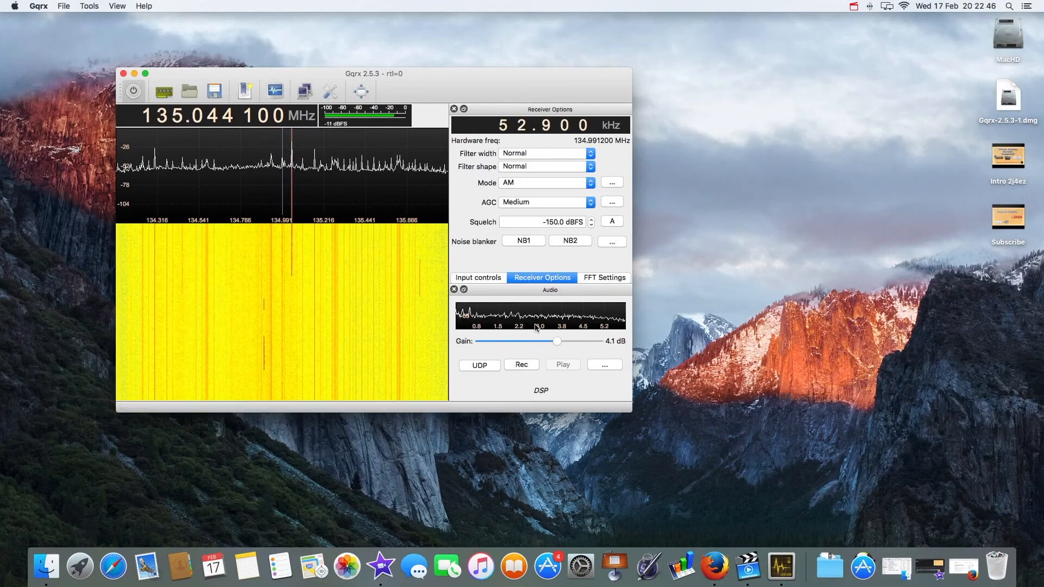
pyautogui.moveTo(556, 350)
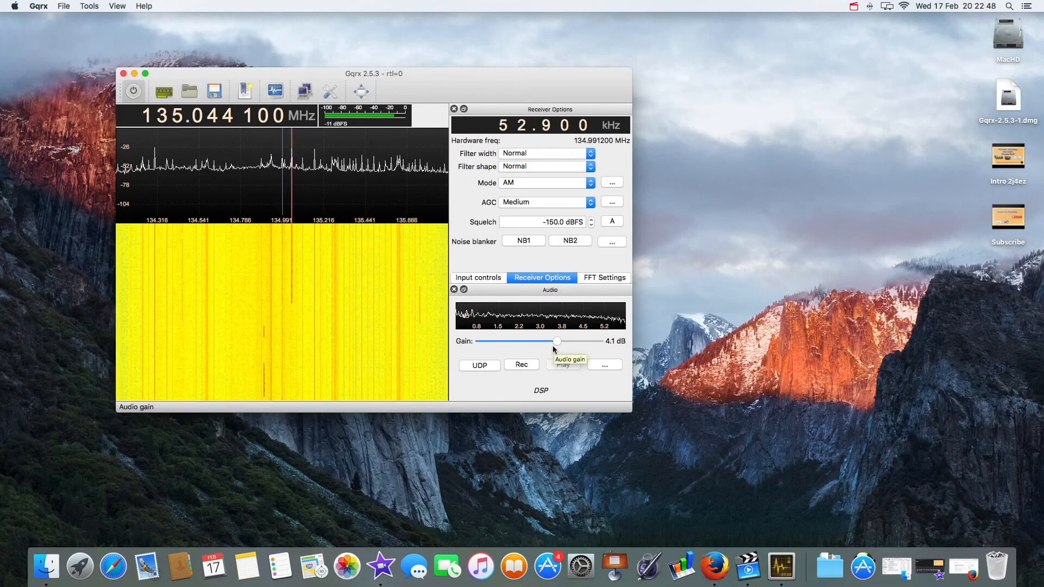
pyautogui.moveTo(556, 341); pyautogui.dragTo(493, 341)
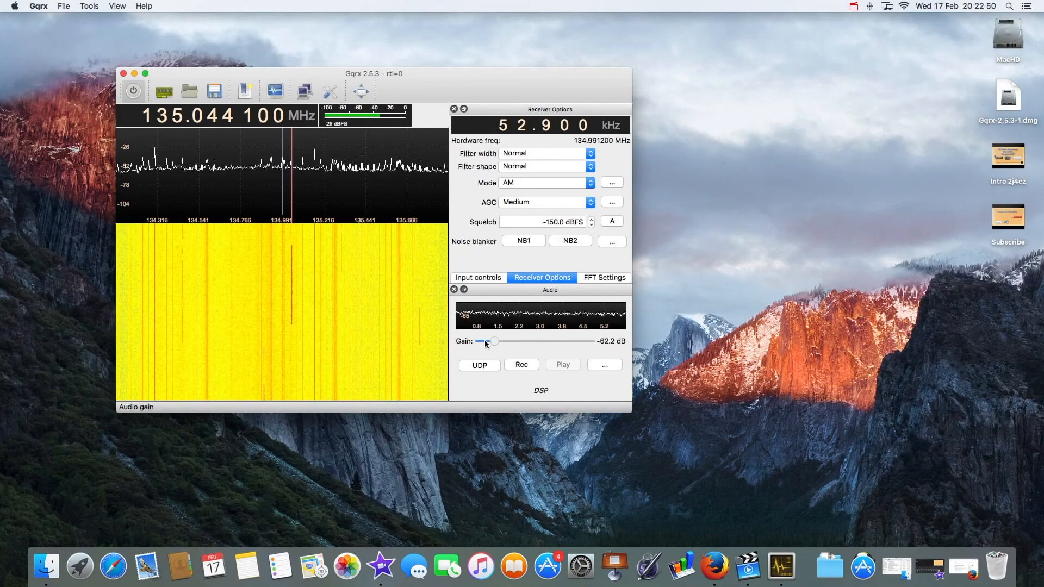
pyautogui.moveTo(493, 341); pyautogui.dragTo(480, 340)
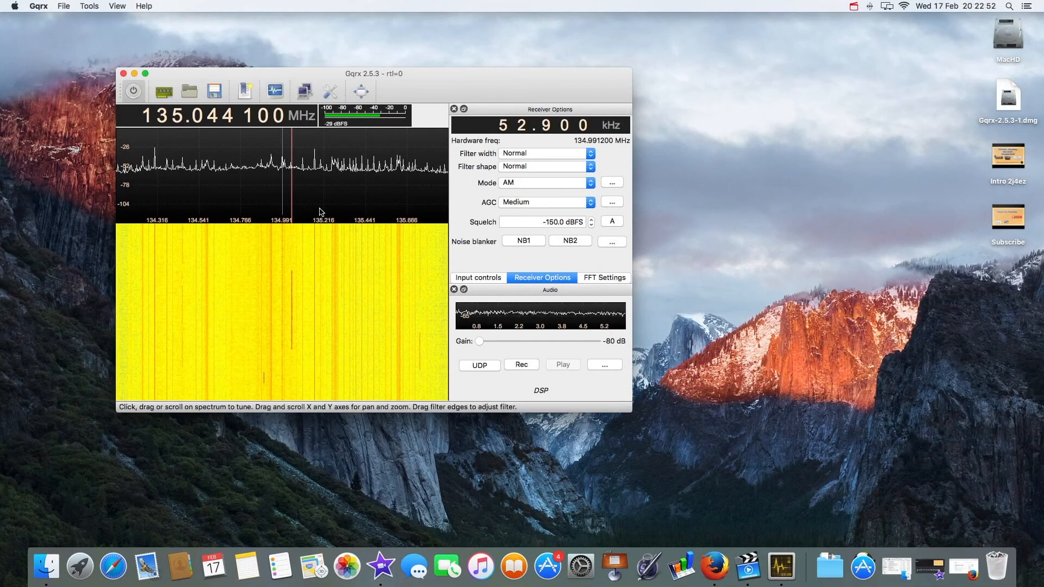